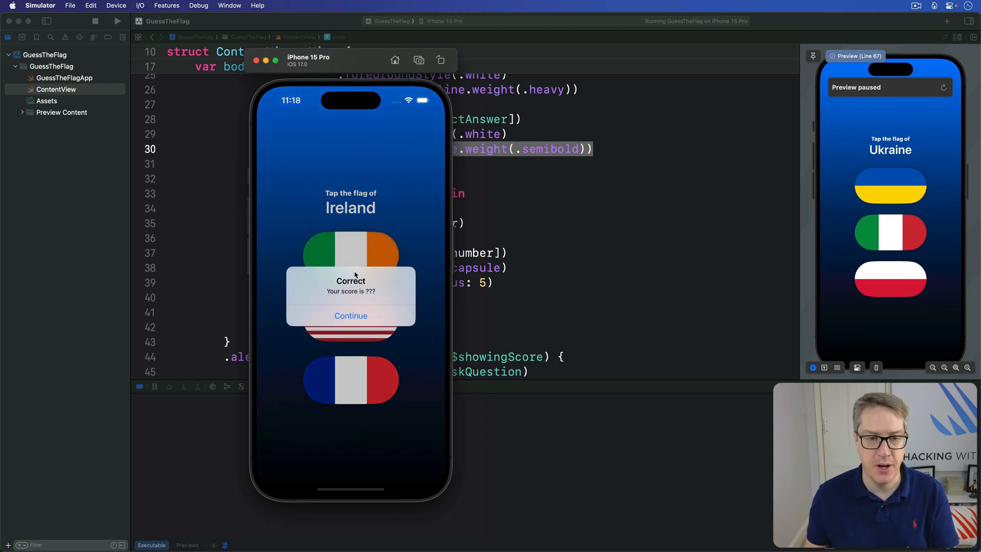
- Continue past the Correct alert and answer the new question by tapping the US flag
left_click(351, 316)
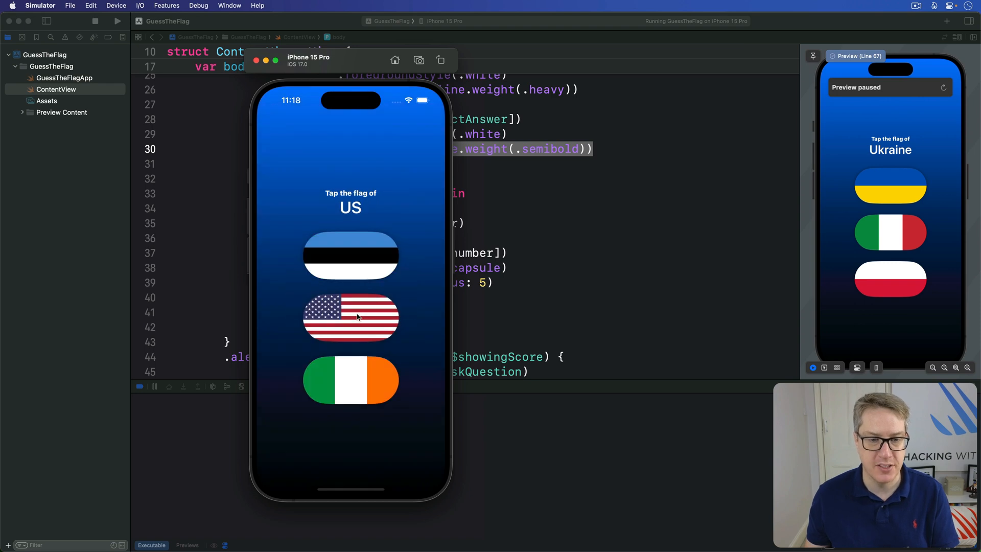
left_click(349, 317)
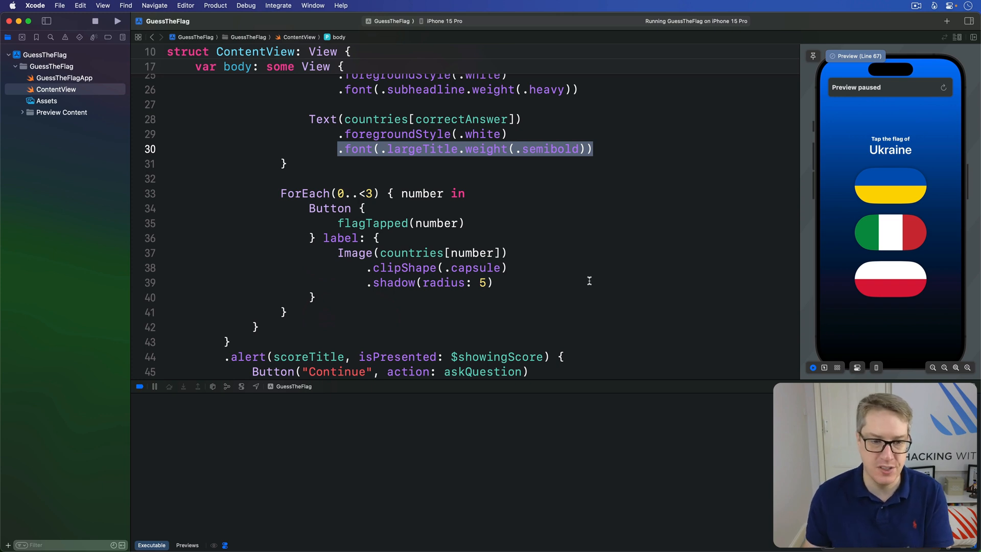
- Resume the paused canvas preview beside flagTapped and askQuestion, now showing a Nigeria question
scroll("down", 3)
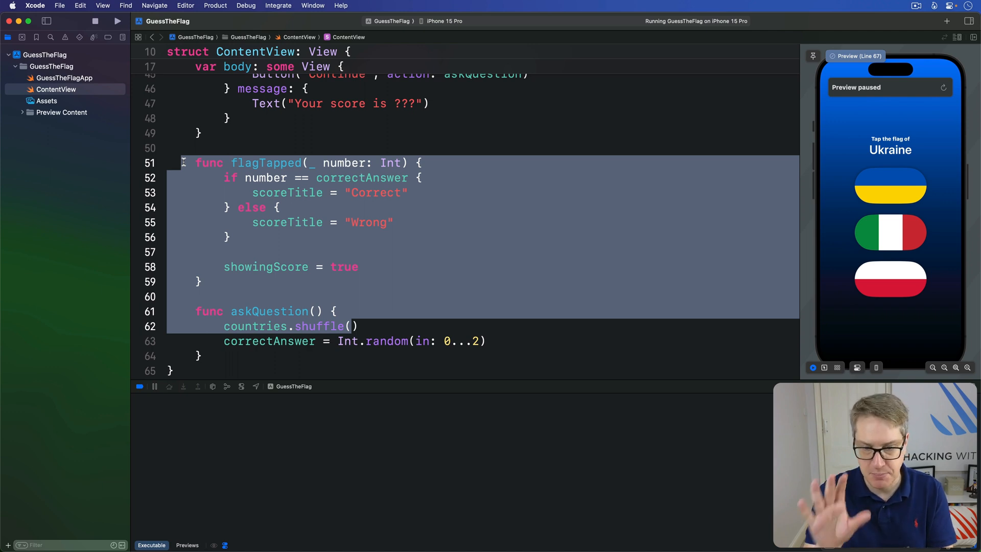
mouse_move(183, 162)
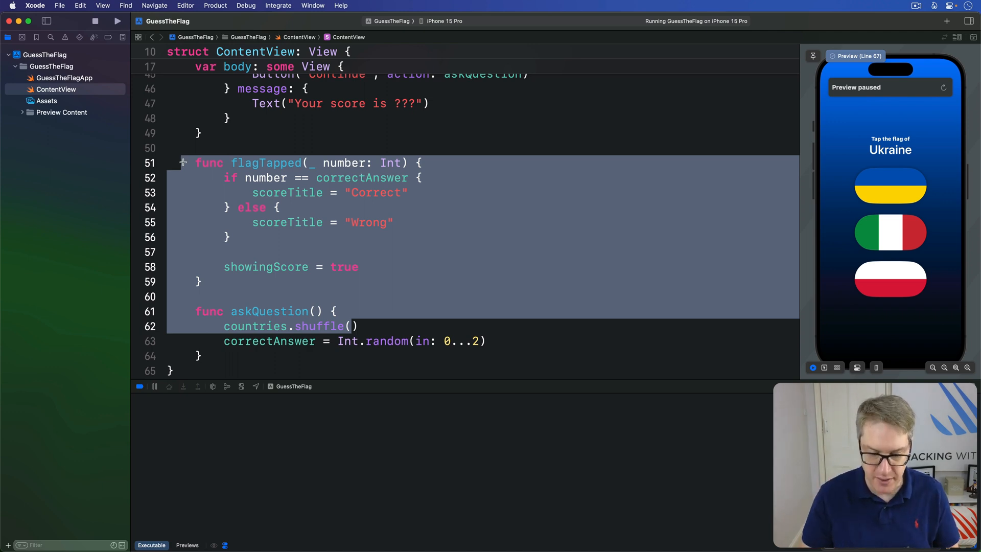
left_click(943, 87)
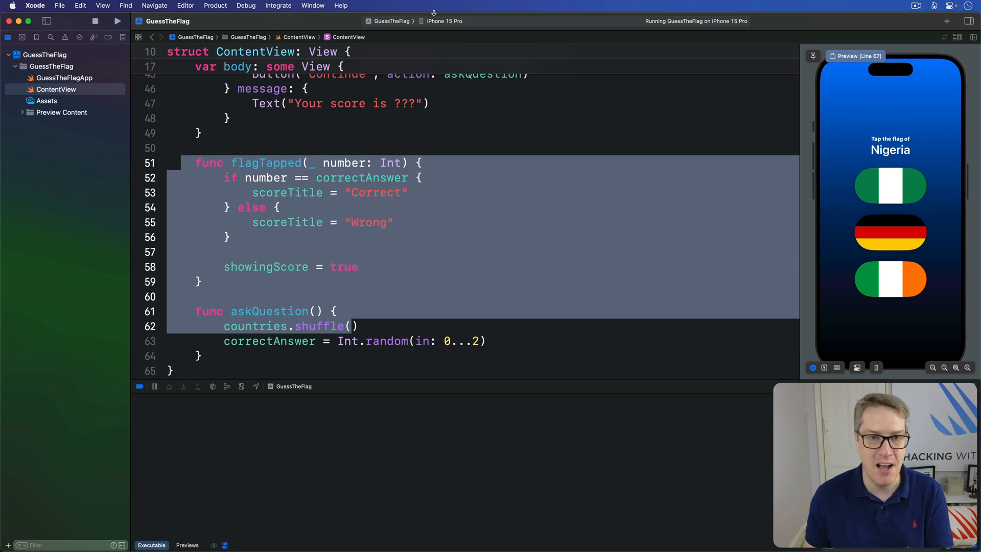
left_click(444, 20)
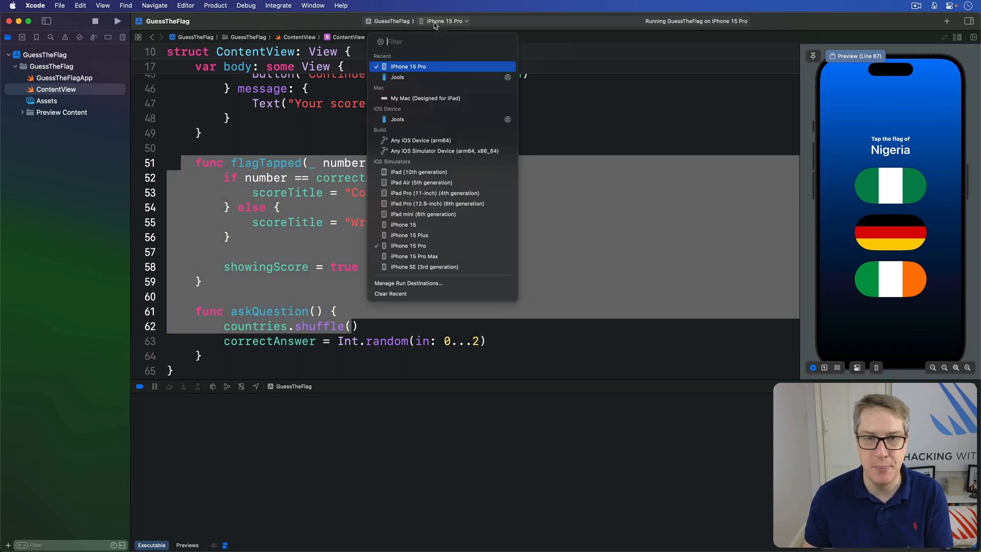
mouse_move(455, 204)
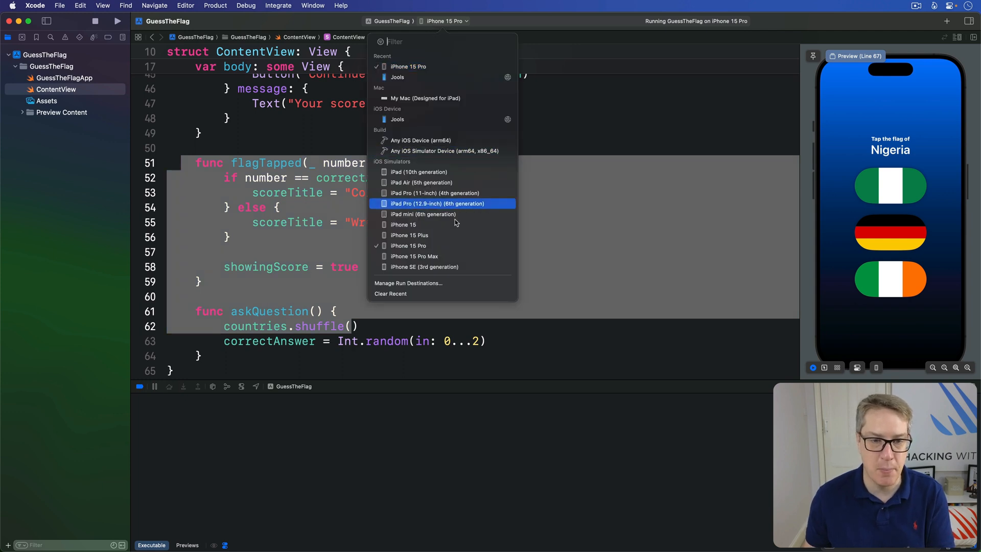
mouse_move(425, 267)
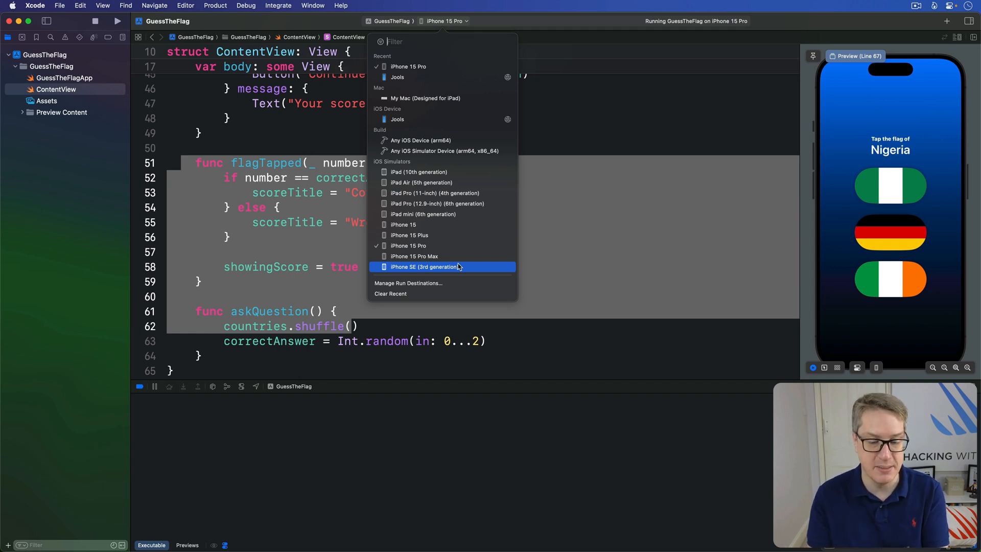
mouse_move(519, 244)
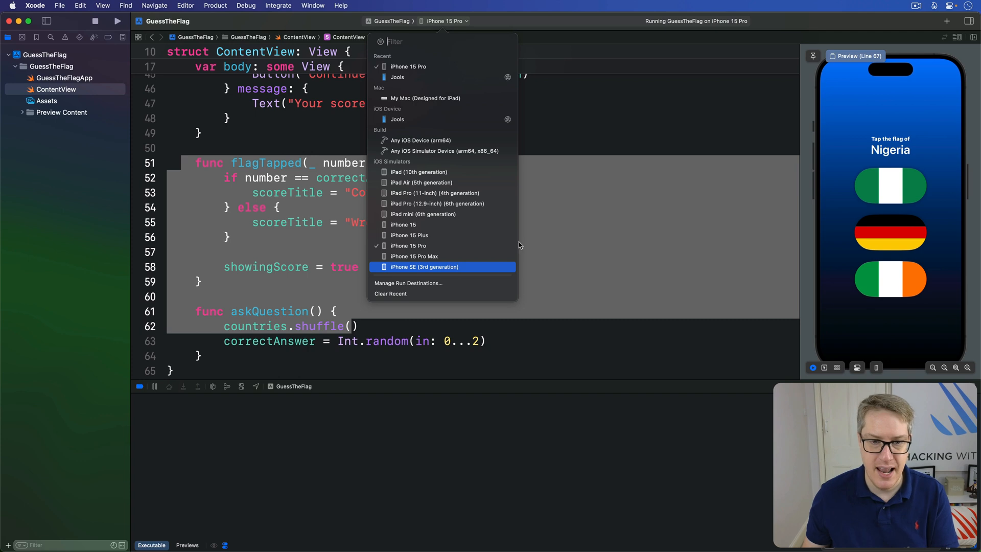
left_click(616, 239)
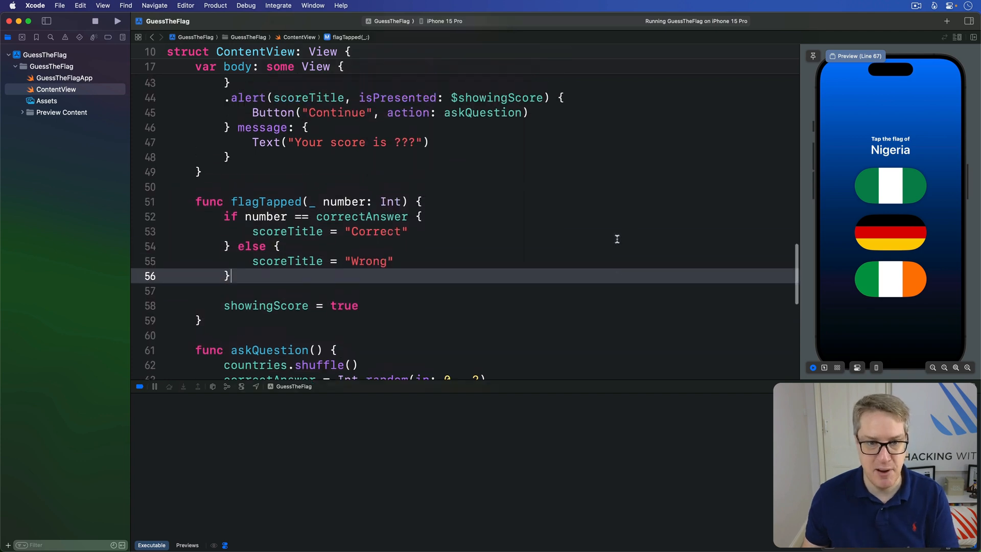
scroll("up", 3)
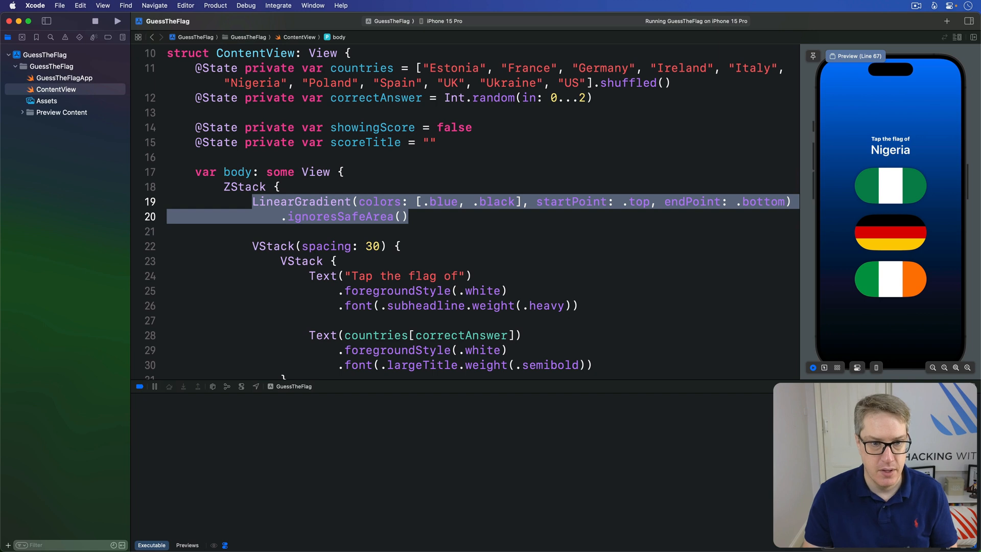
- Replace LinearGradient with RadialGradient: blue and red stops at 0.3, center .top, radii 200 to 700
key("Delete")
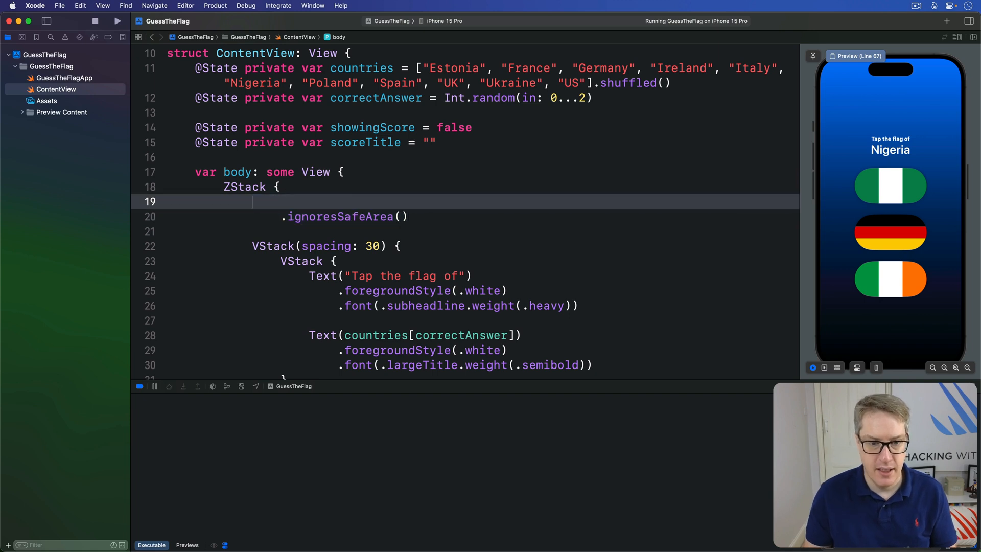
type("RadialGradient(center: .center, startRadius: 5, endRadius: 500")
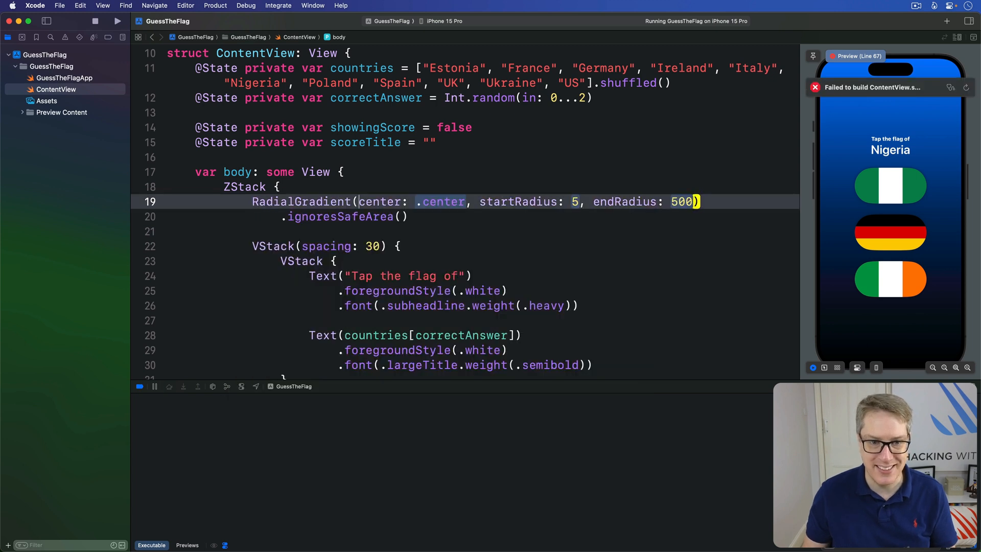
type("stops: [")
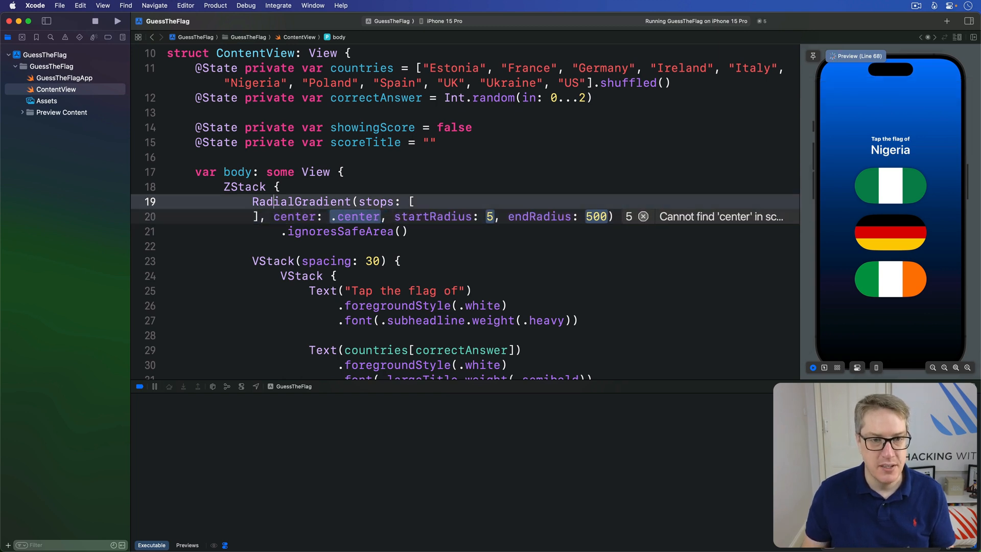
type(".init(color: .blue,")
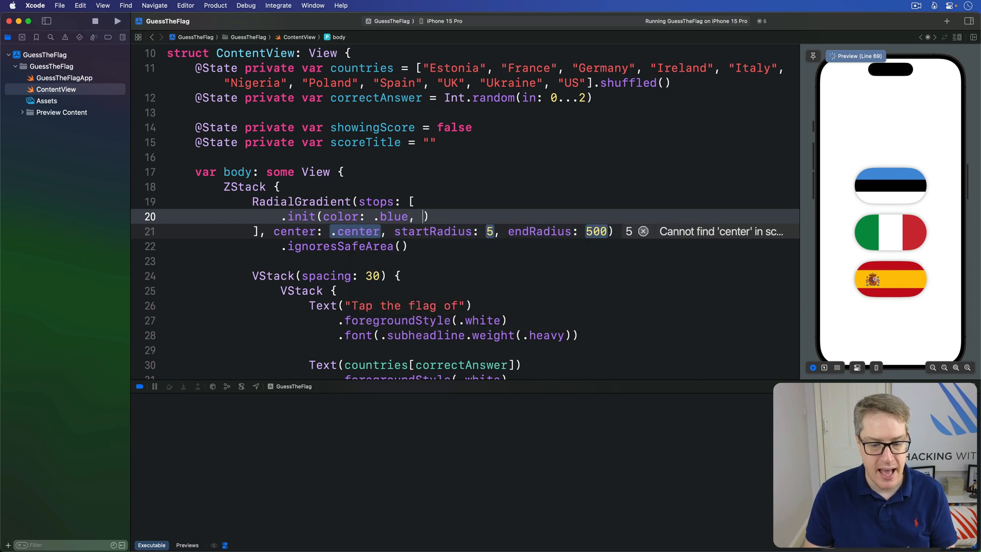
type("location: 0.3")
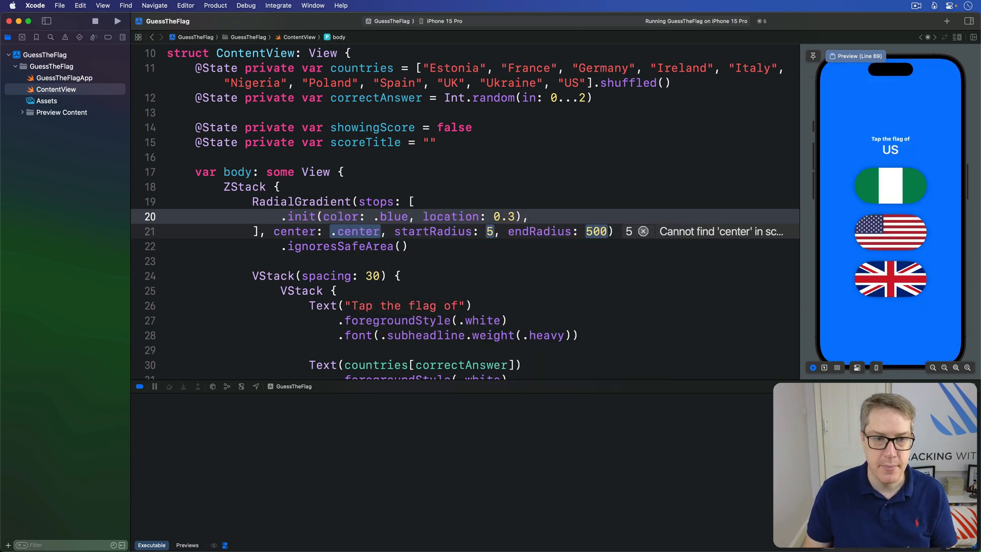
type(".init(color: .red, location:")
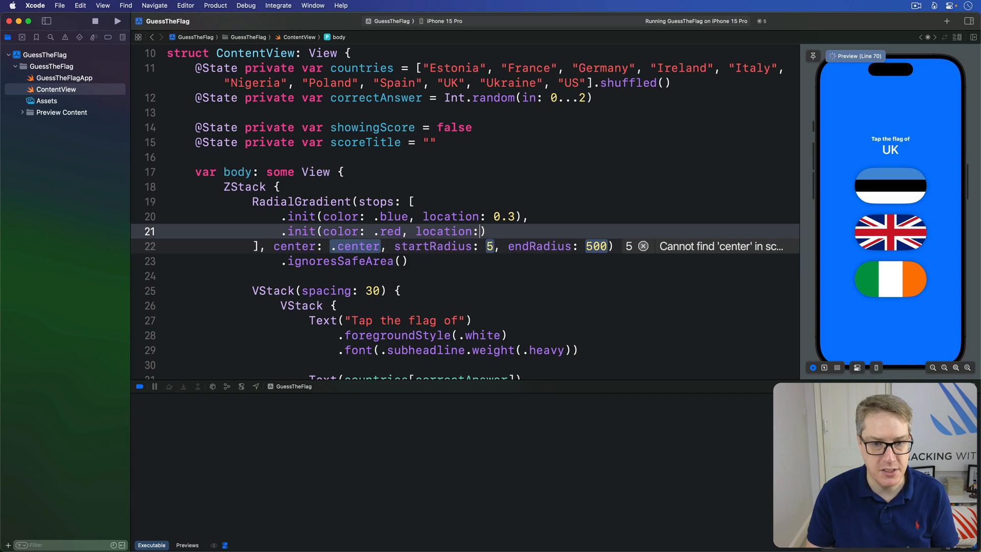
type("0.3")
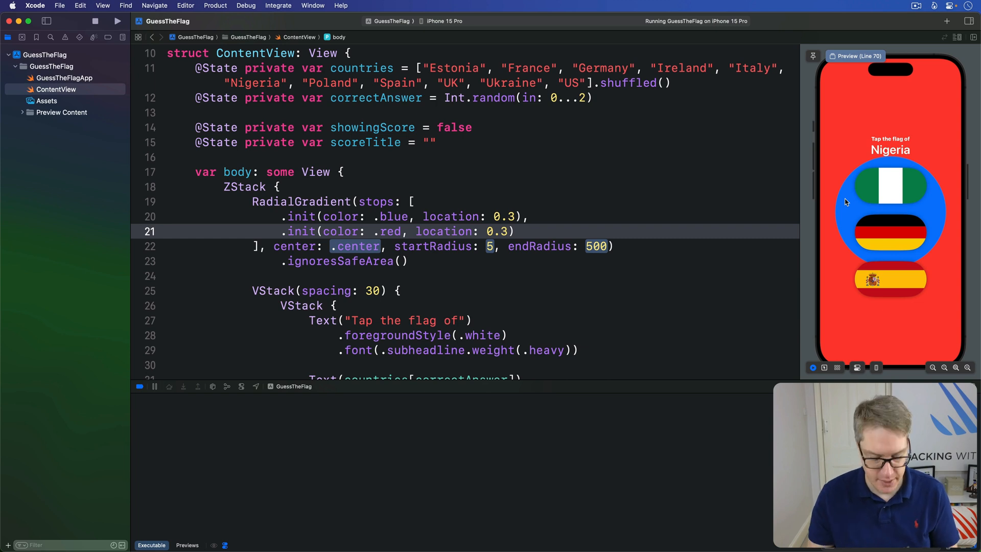
type("top")
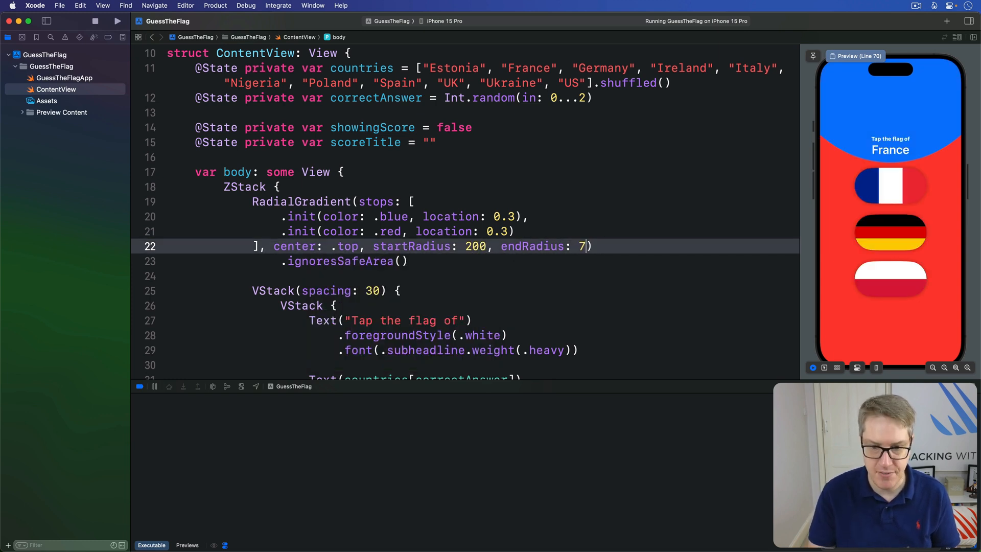
type("00")
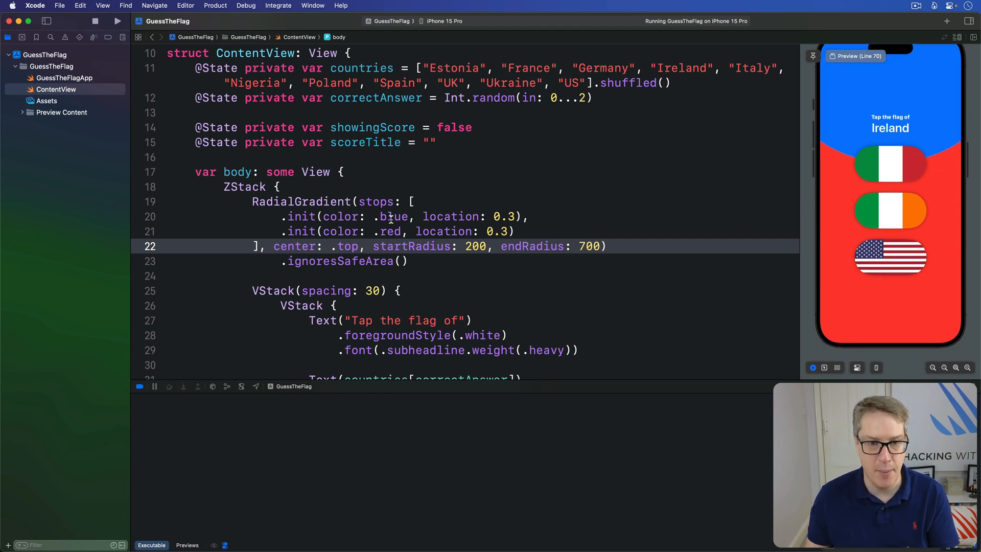
- Swap .blue for Color(red: 0.1, green: 0.2, blue: 0.45) in the first stop
double_click(392, 216)
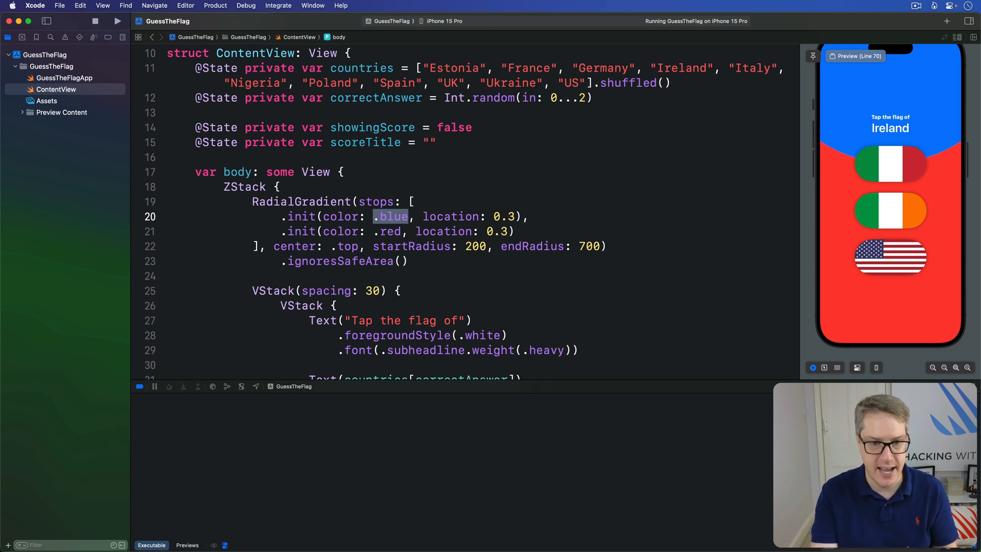
type("Color(r")
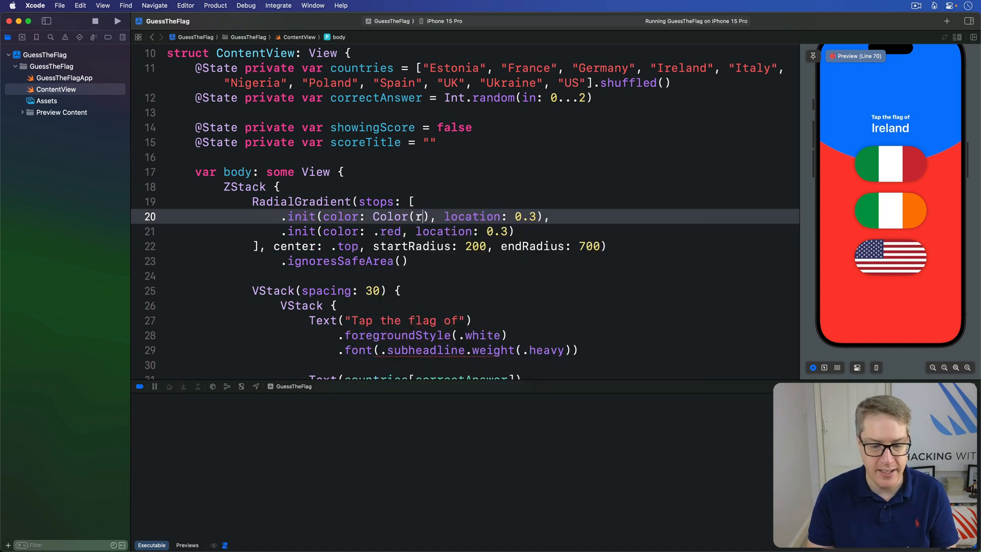
type("ed: 0.1, g")
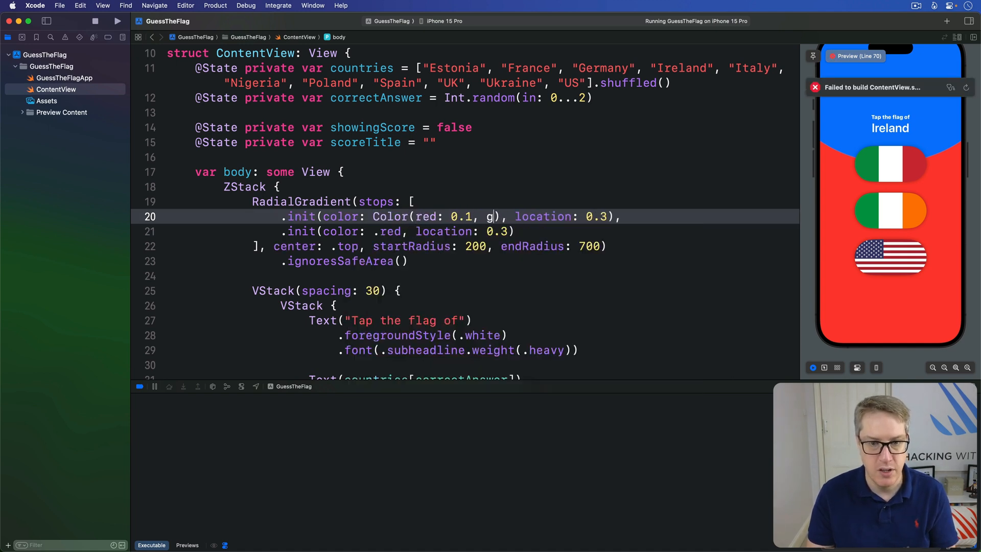
type("reen: 0.2,")
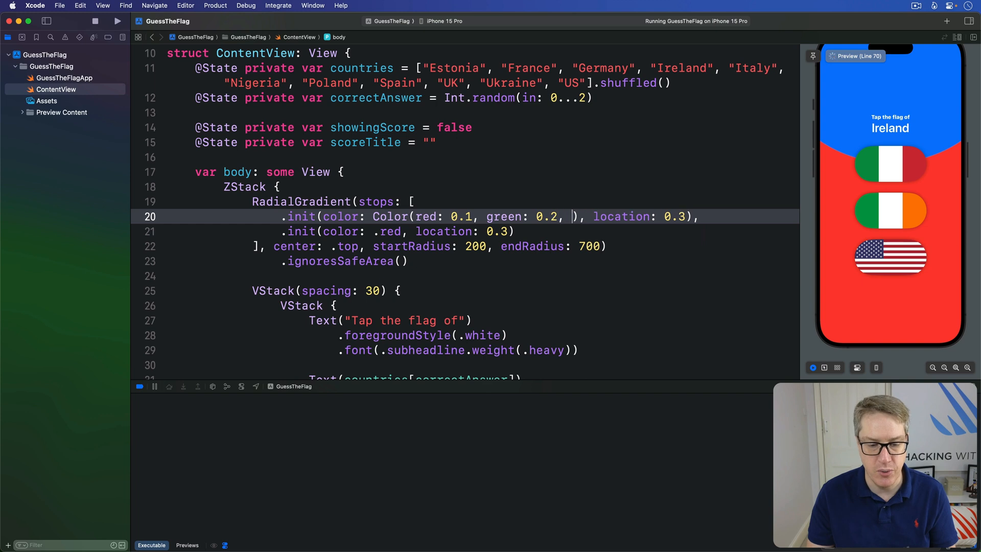
type("blue: 0.45")
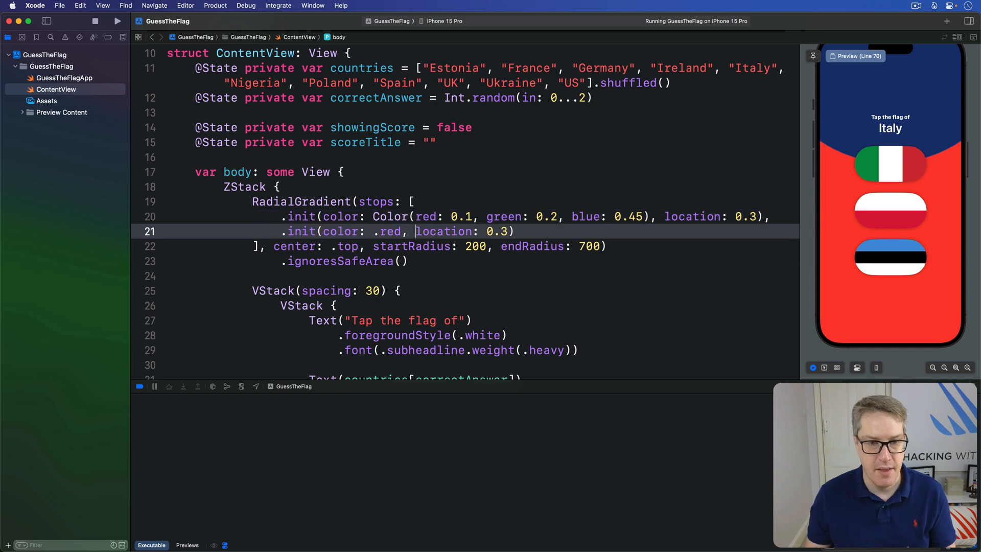
- Swap .red for Color(red: 0.76, green: 0.15, blue: 0.26) in the second stop
type("Color(")
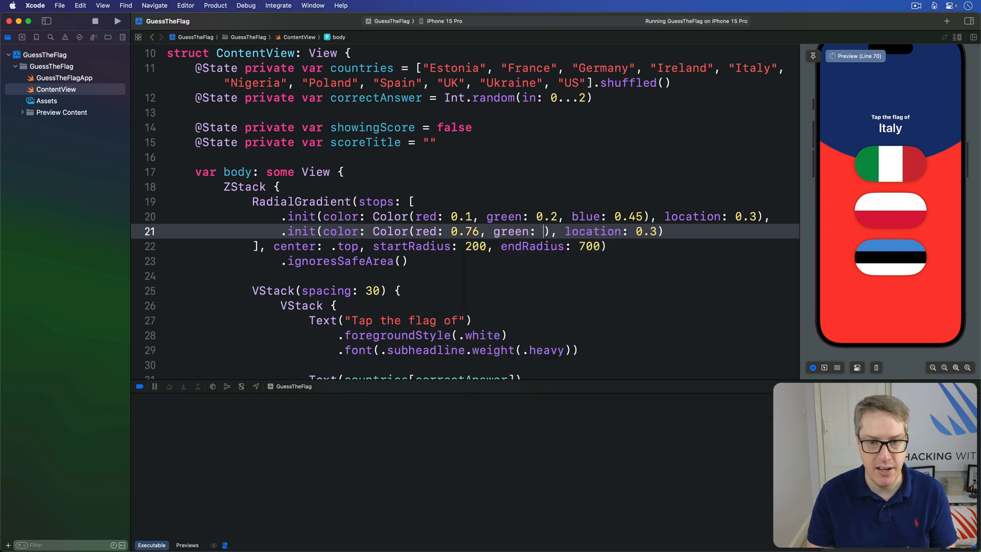
type("0.15, blue: 0.26")
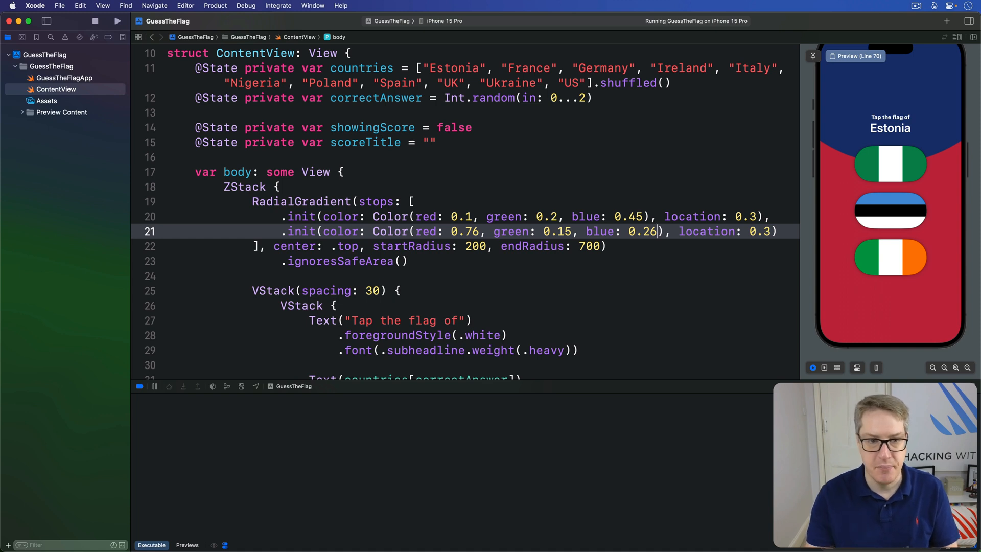
- Change the outer VStack spacing from 30 to 15
scroll("down", 3)
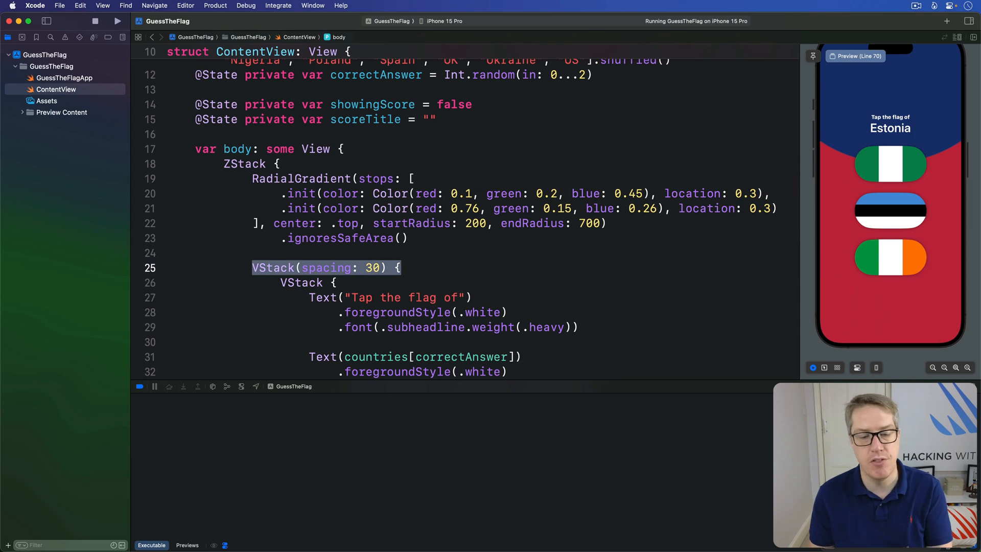
scroll("down", 3)
type("1")
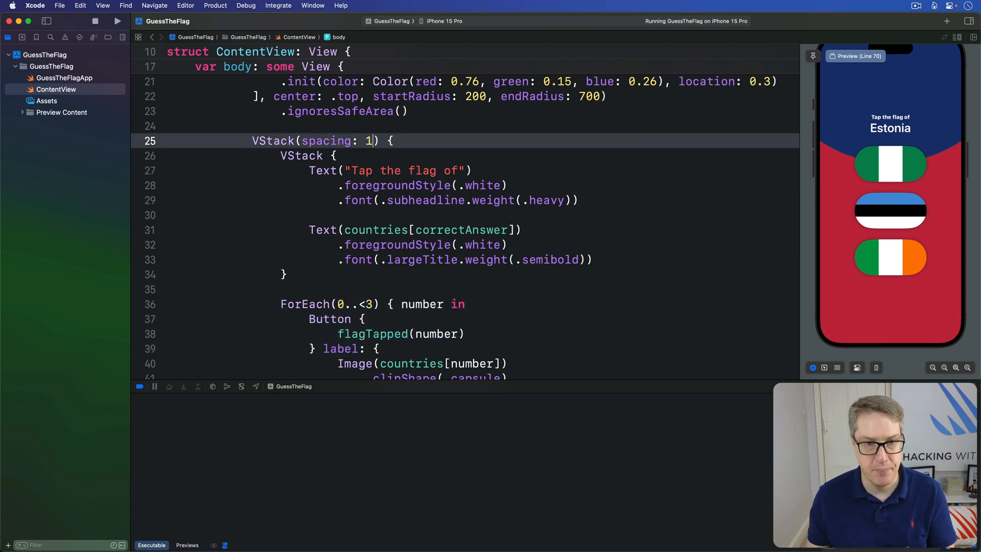
type("5")
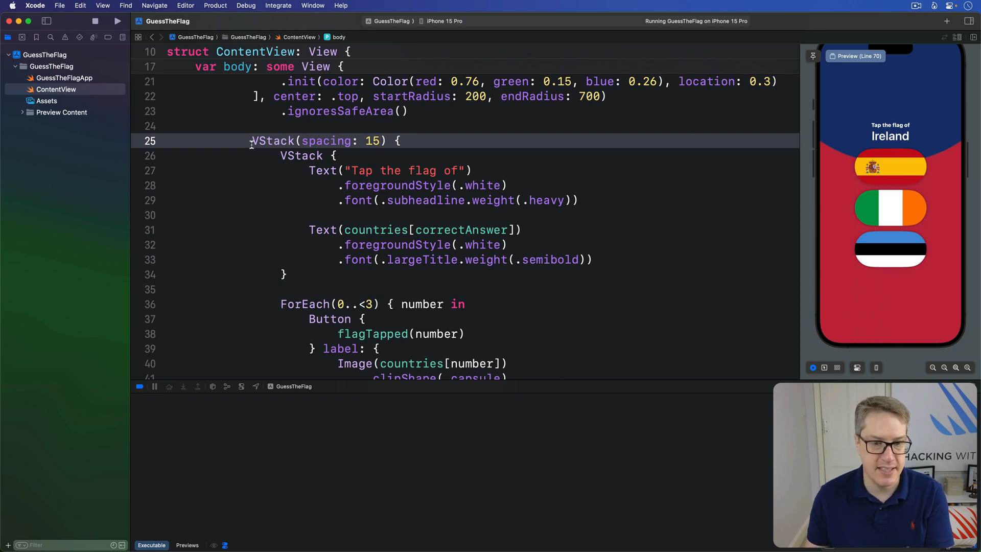
- Add .padding(.vertical, 20), .background(.regularMaterial) and .clipShape(.rect(cornerRadius: 20)) to the flag VStack
scroll("down", 3)
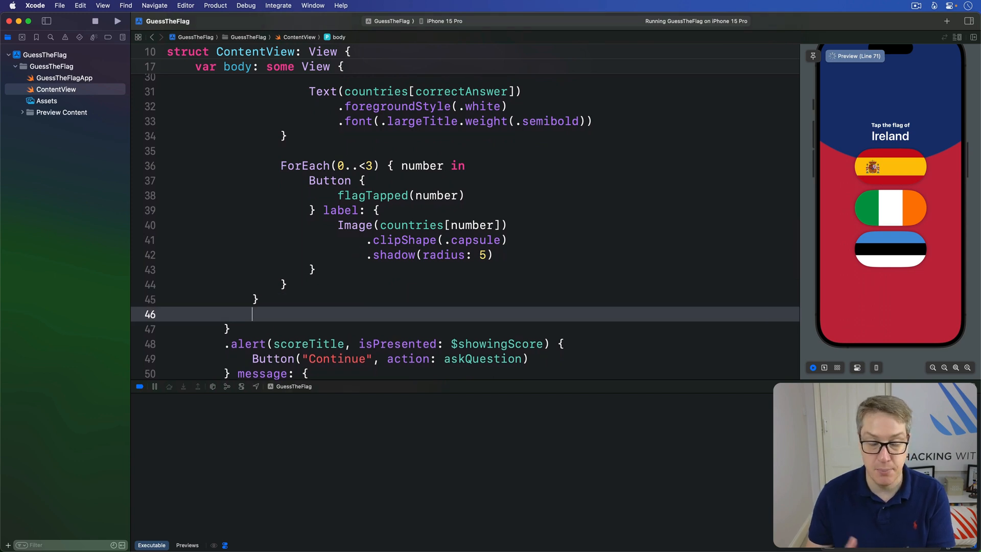
type(".frame(maxWidth: .infinity")
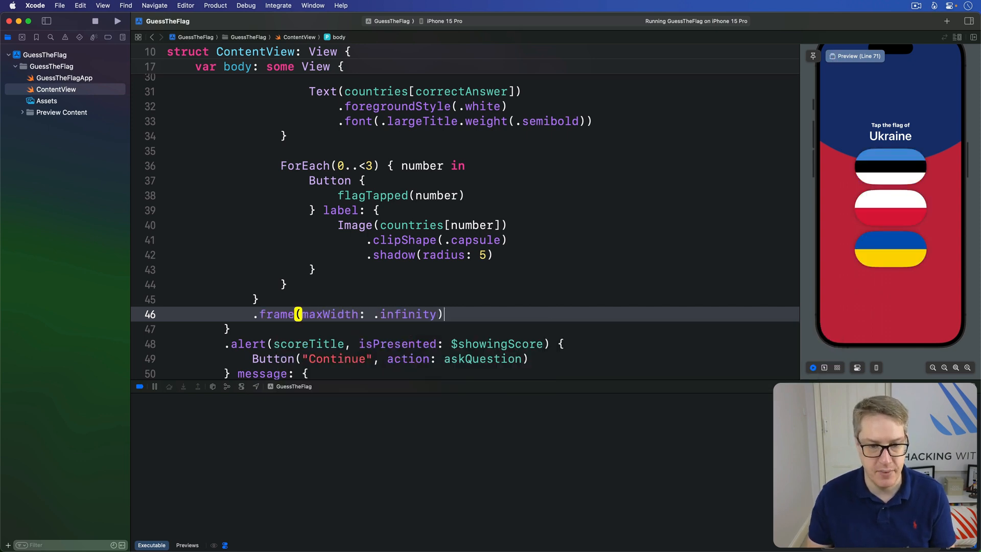
type(".padding(.vertical, 20")
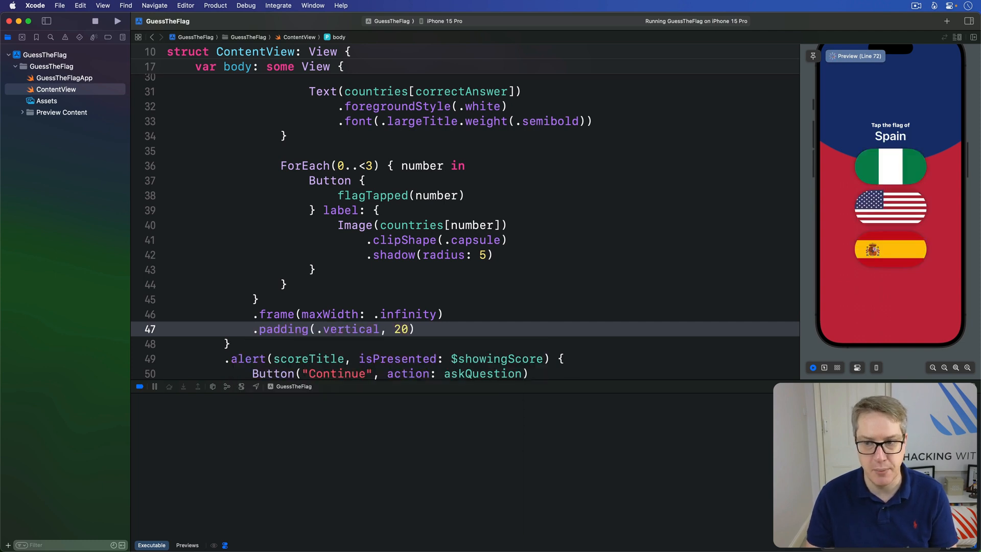
type(".b")
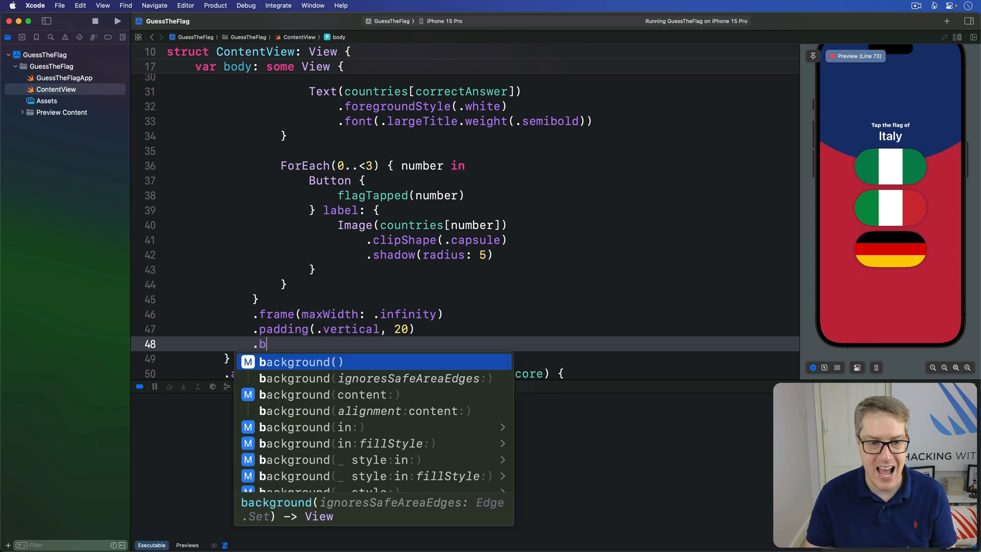
type("ackground(.regularMaterial")
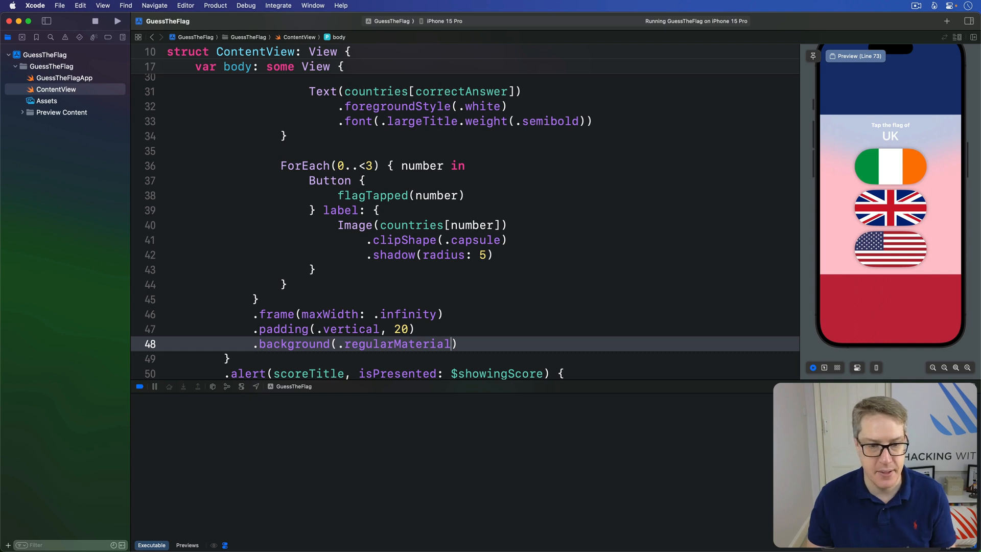
type(".clipShape(.rect(")
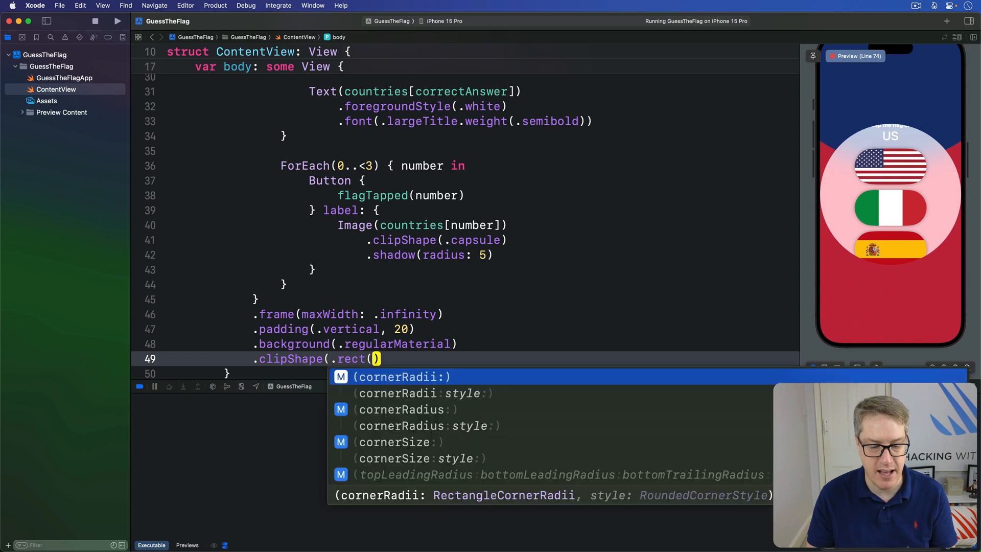
type("cornerRadius: 20")
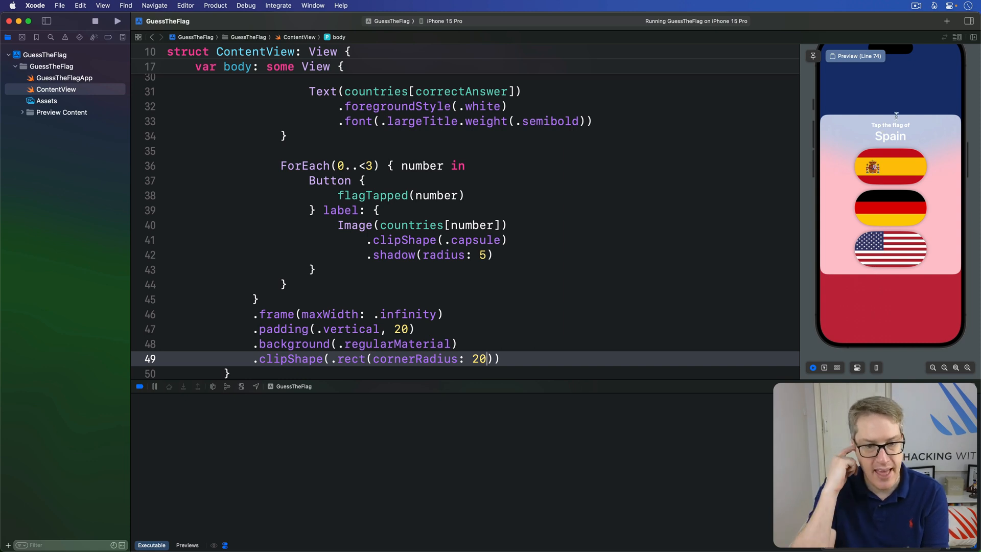
left_click(325, 343)
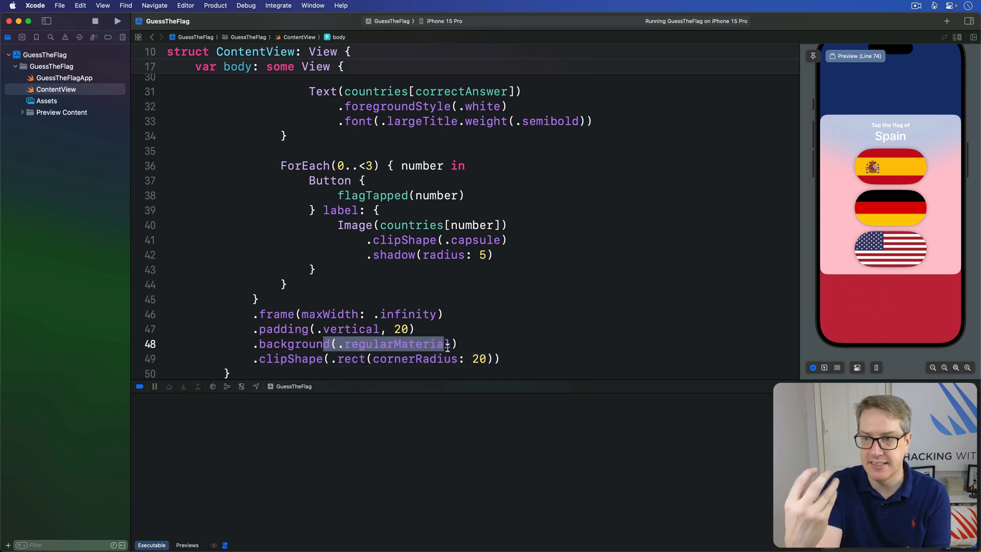
mouse_move(729, 277)
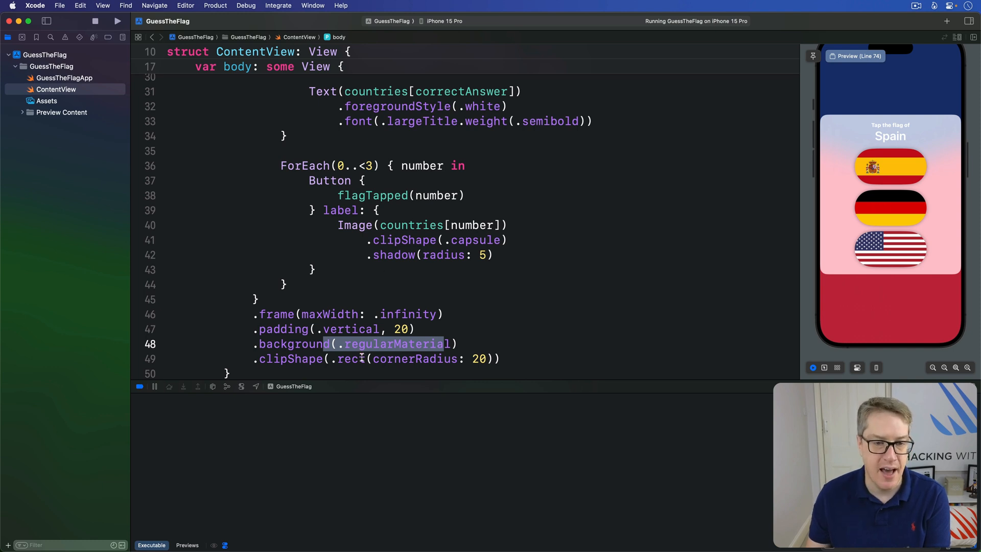
scroll("down", 3)
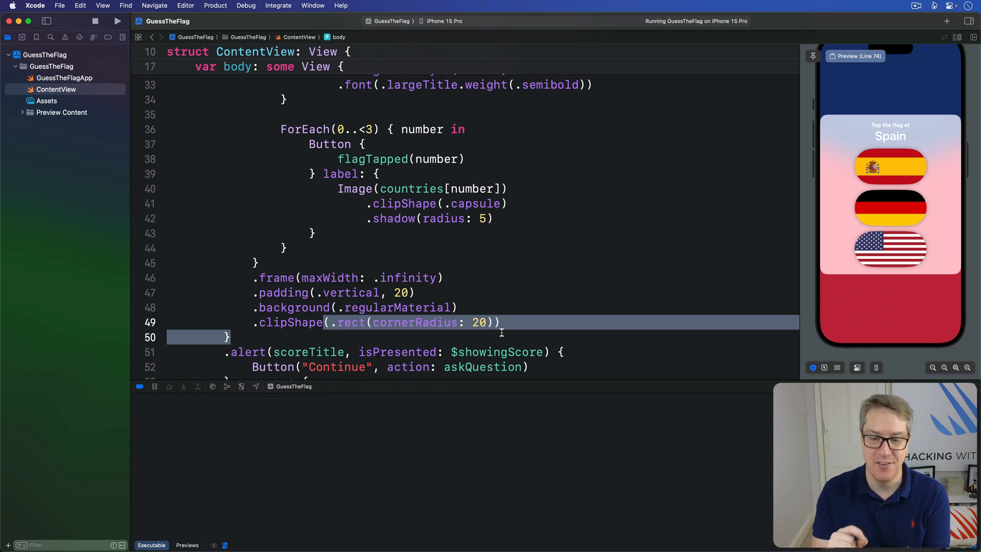
scroll("up", 3)
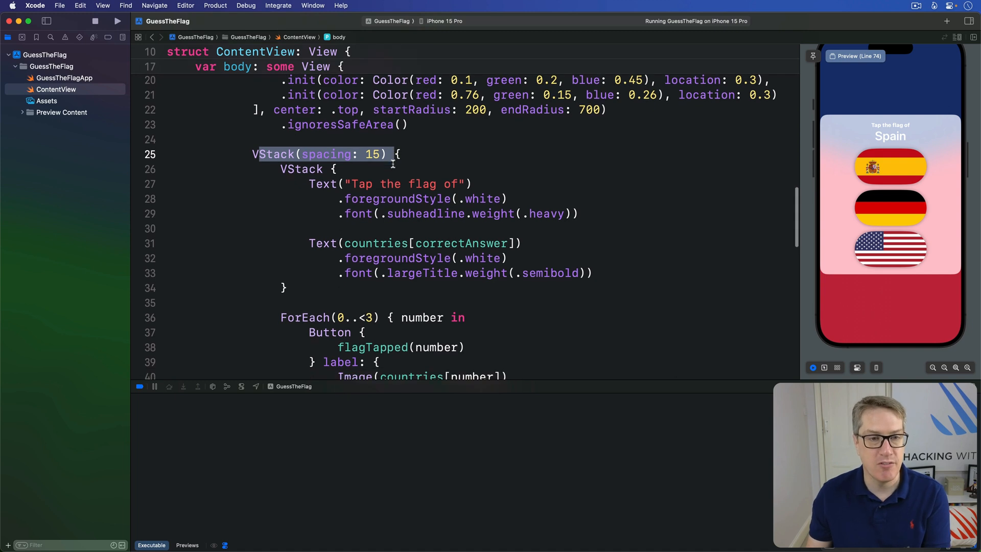
- Wrap the existing flag card in a new outer VStack
scroll("down", 3)
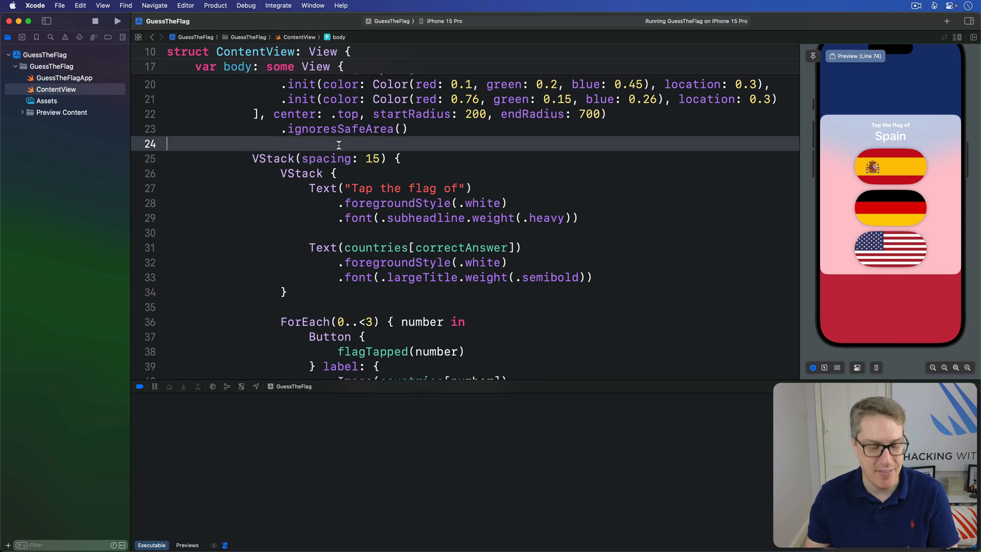
type("VStack")
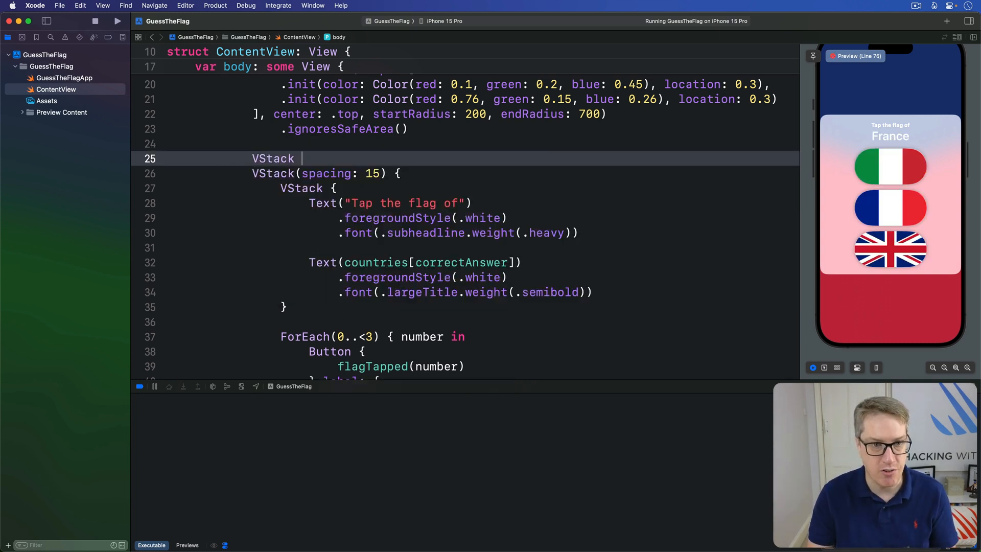
scroll("down", 3)
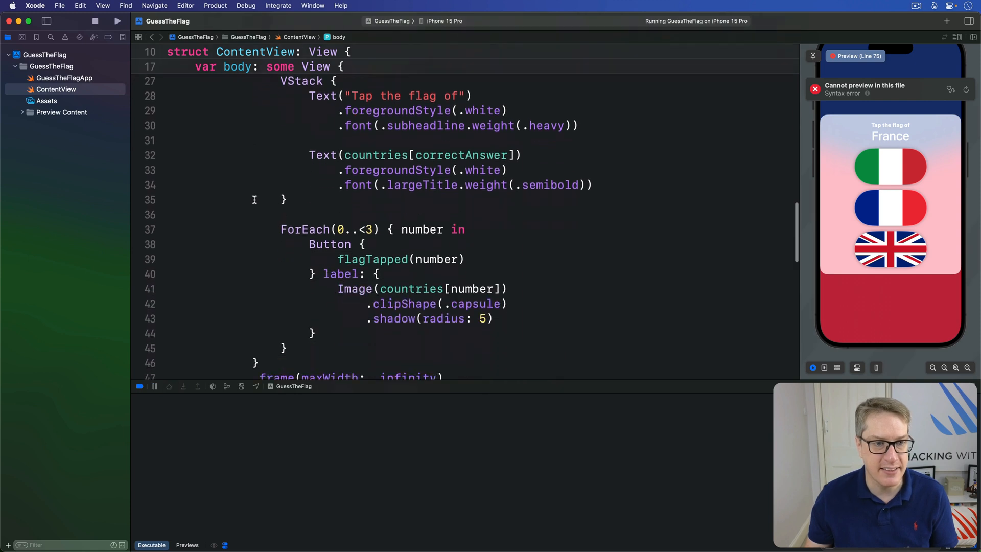
scroll("down", 3)
type("}")
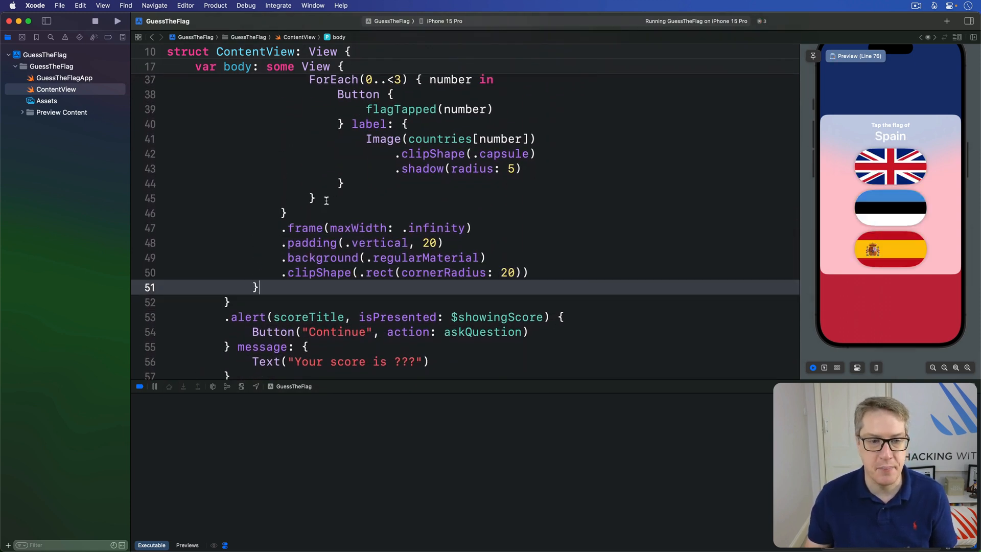
scroll("up", 3)
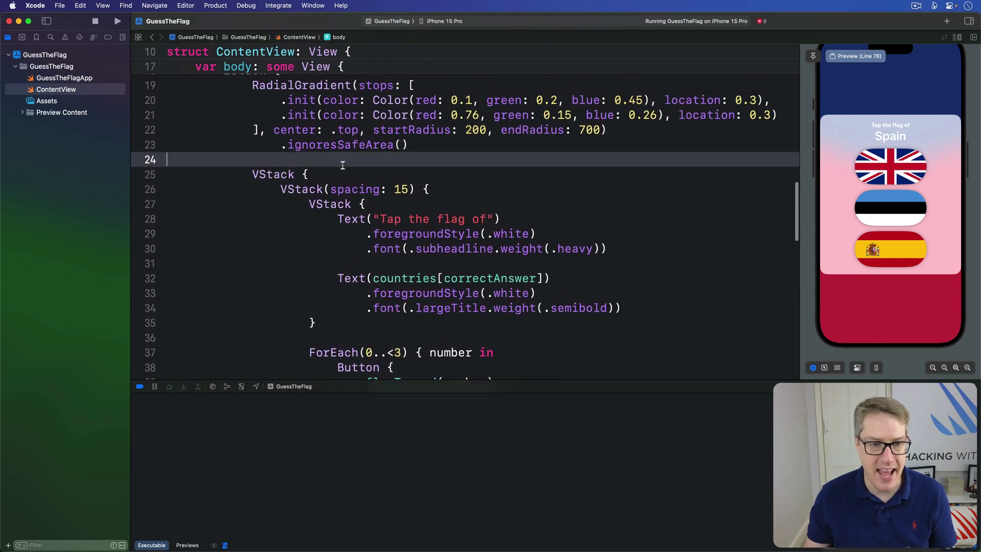
key("return")
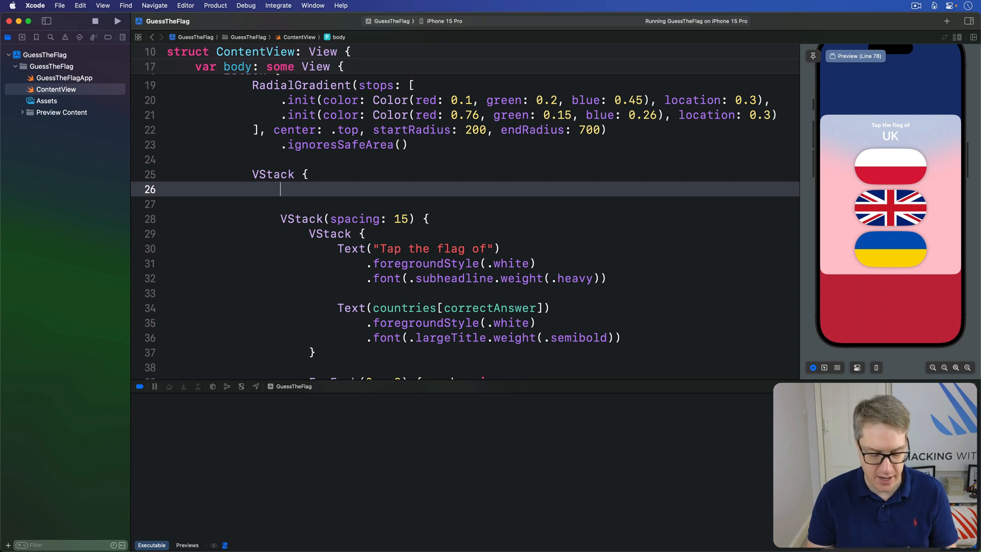
- Add Text("Guess the Flag") above the card with .largeTitle.bold() font and white foreground
type("Text(")
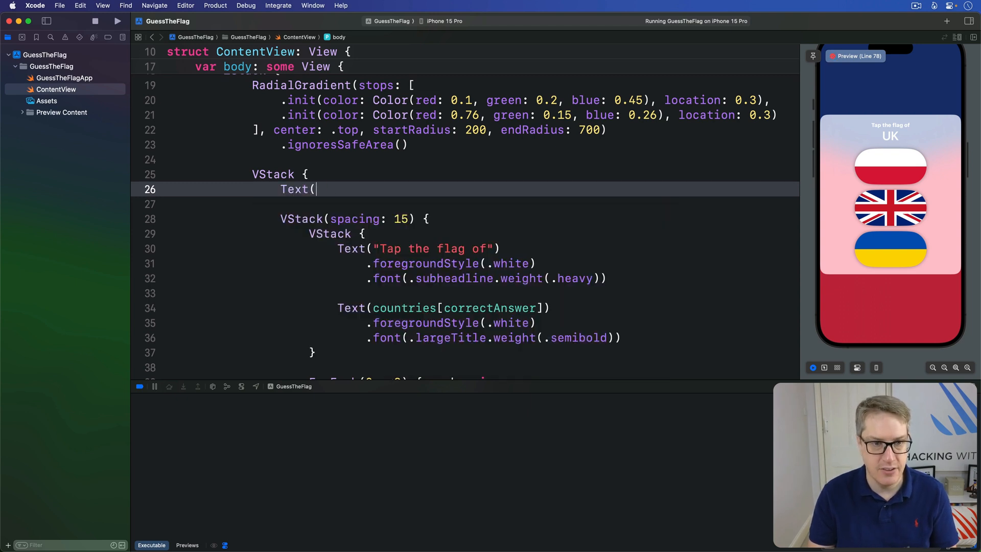
type("\"Guess the Flag\"")
left_click(483, 204)
type(".font(.largeTitle.weight(.bold))")
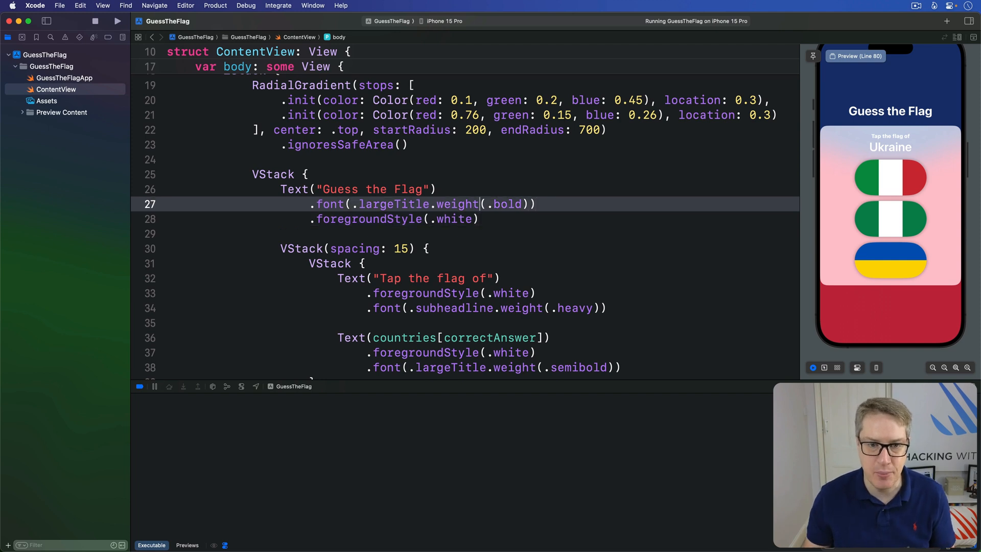
double_click(457, 204)
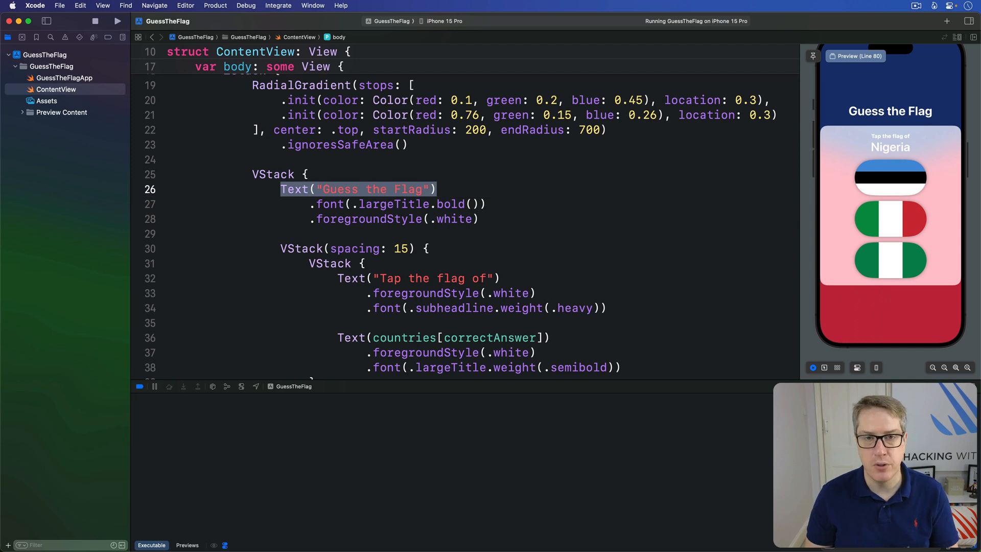
mouse_move(283, 243)
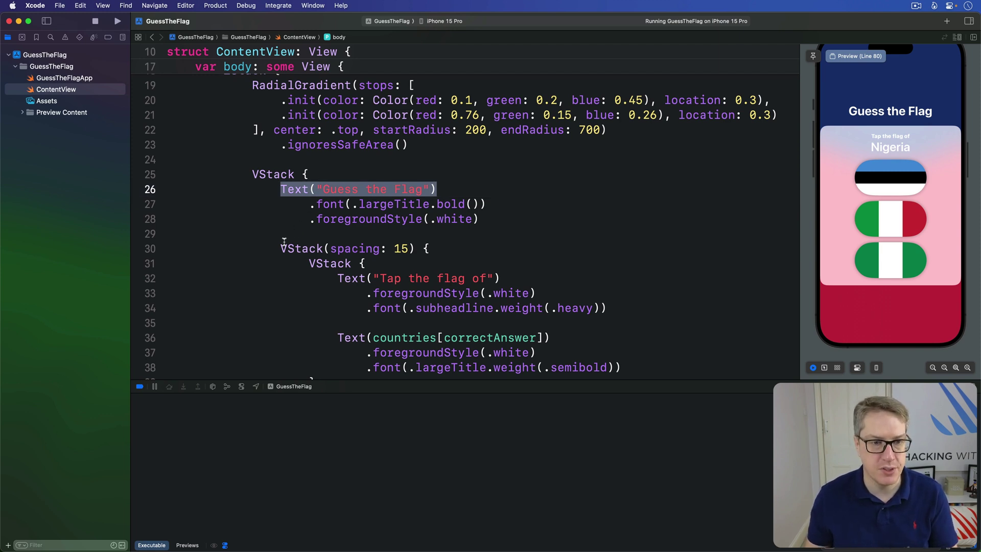
scroll("down", 3)
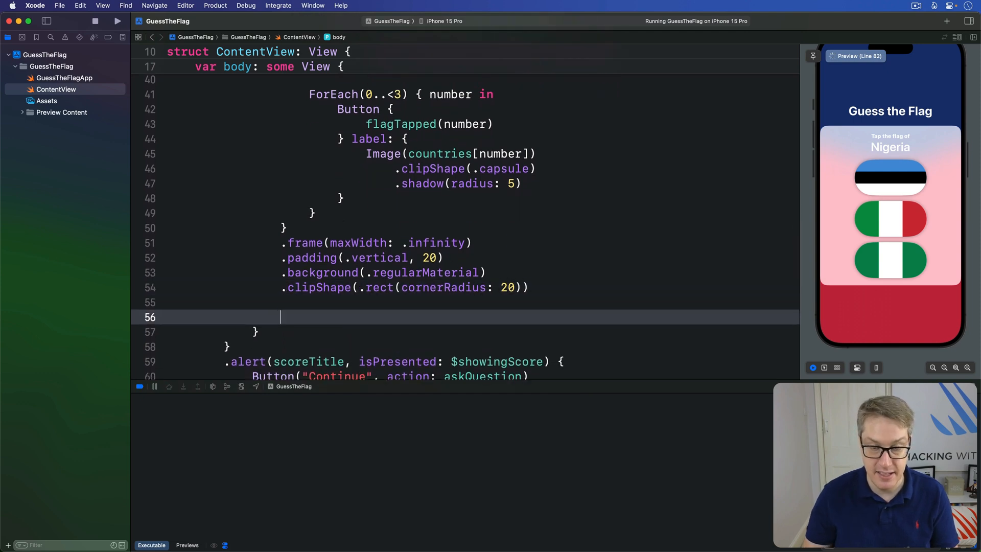
- Add Text("Score: ???") below the card with white foreground and .title.bold() font
type("Tex")
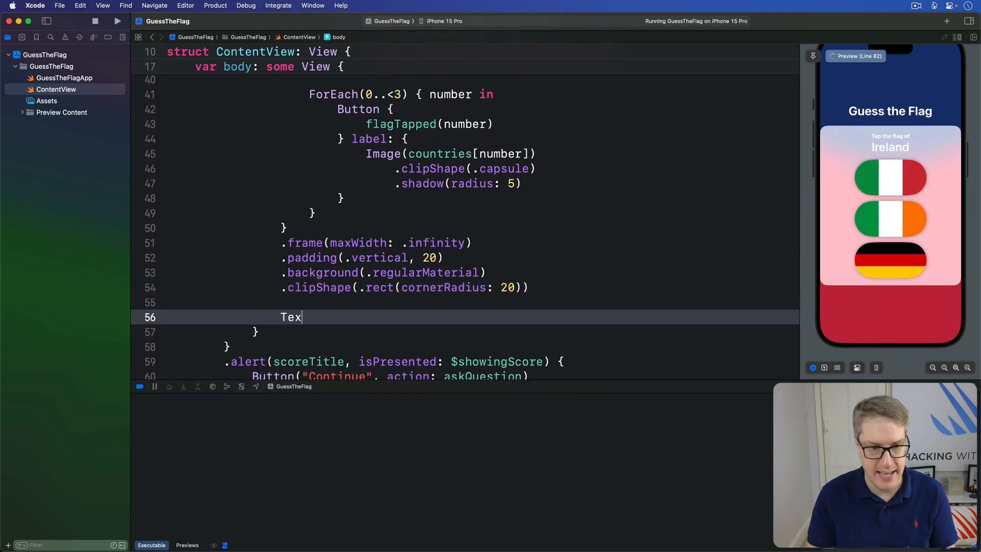
type("t(\"Score: ?\")")
type(".foregroundStyle(.white")
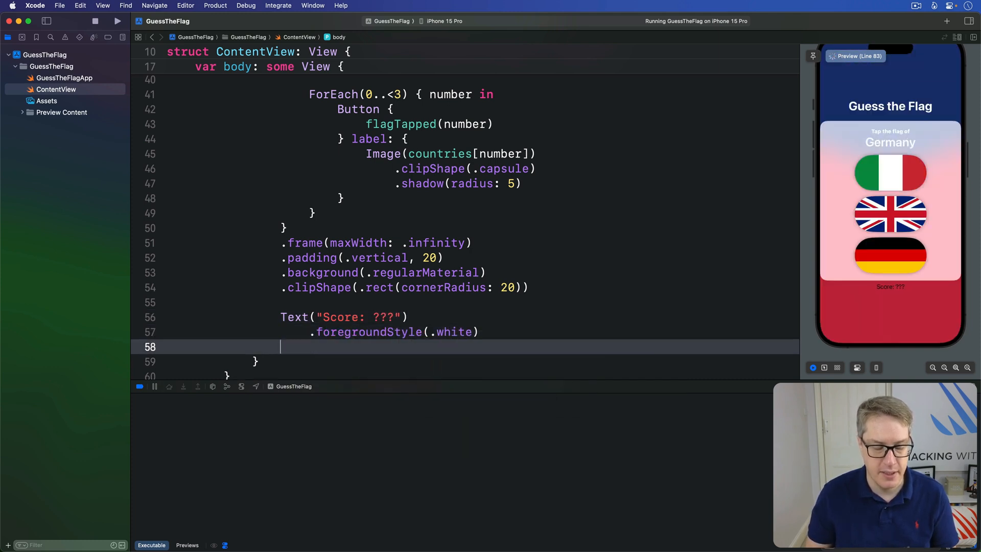
type(".font(.title.bold(")
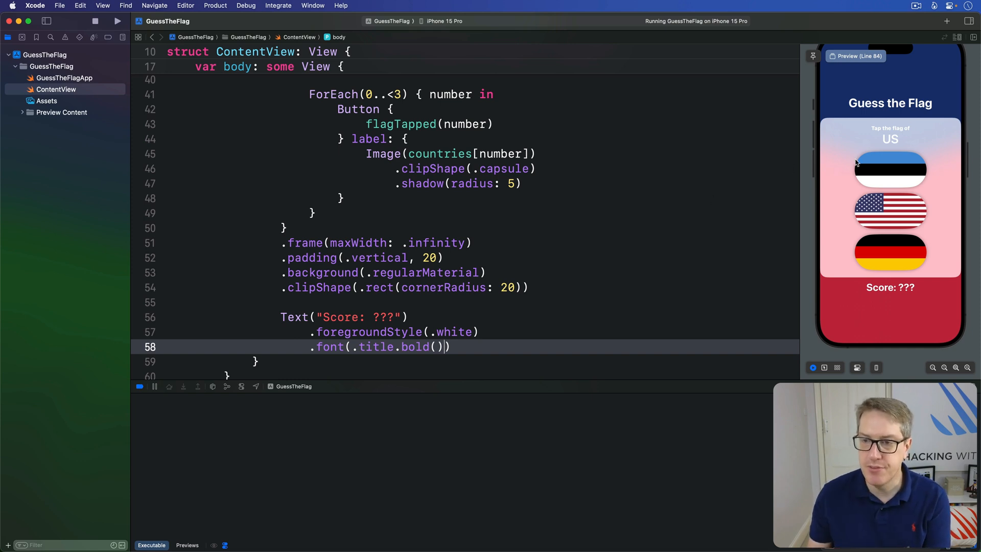
mouse_move(844, 251)
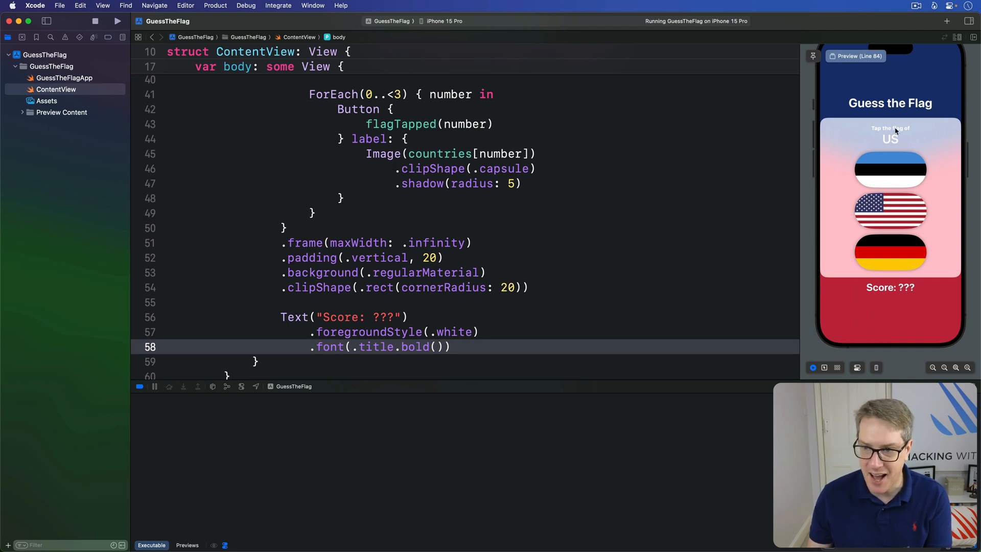
mouse_move(886, 137)
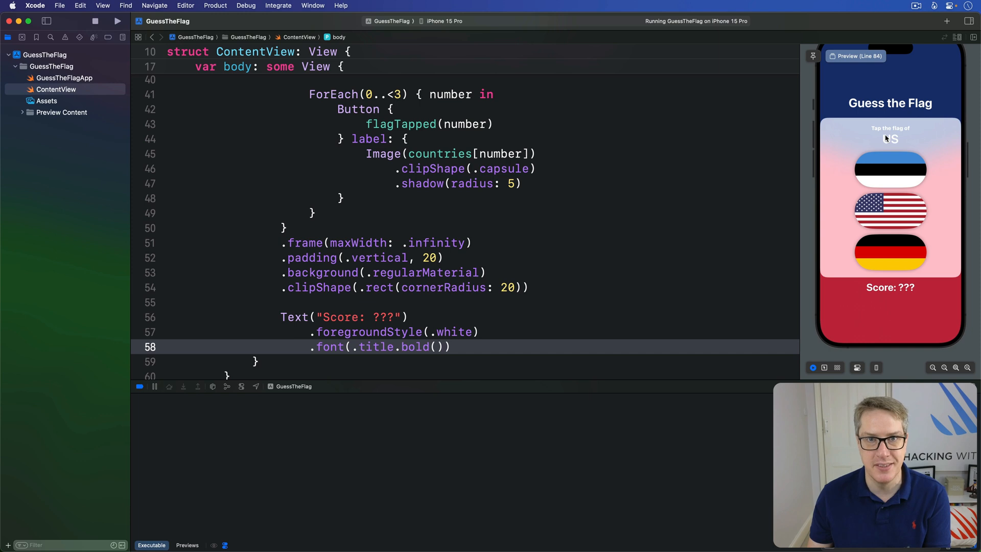
- Drop the country Text's white style and set the prompt's foregroundStyle to .secondary
scroll("up", 3)
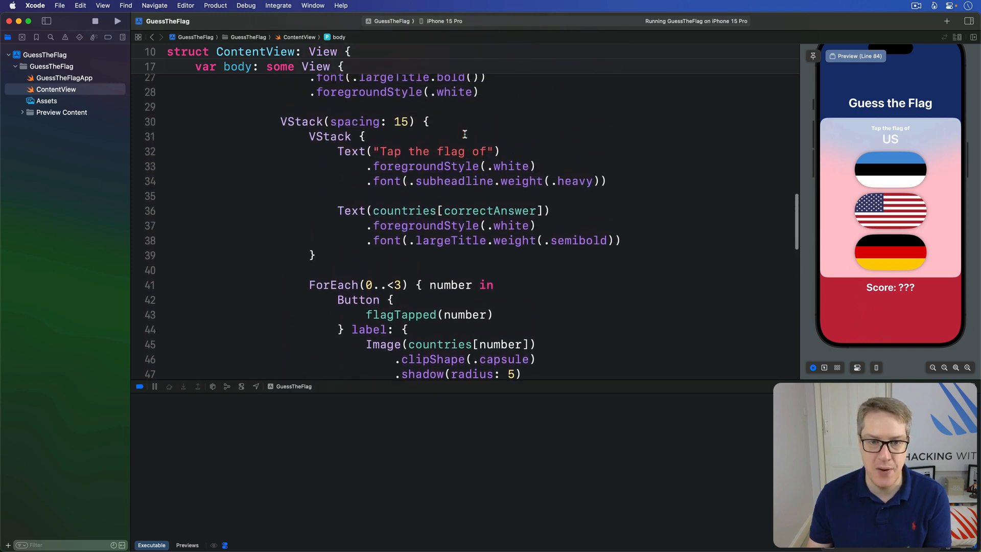
scroll("up", 3)
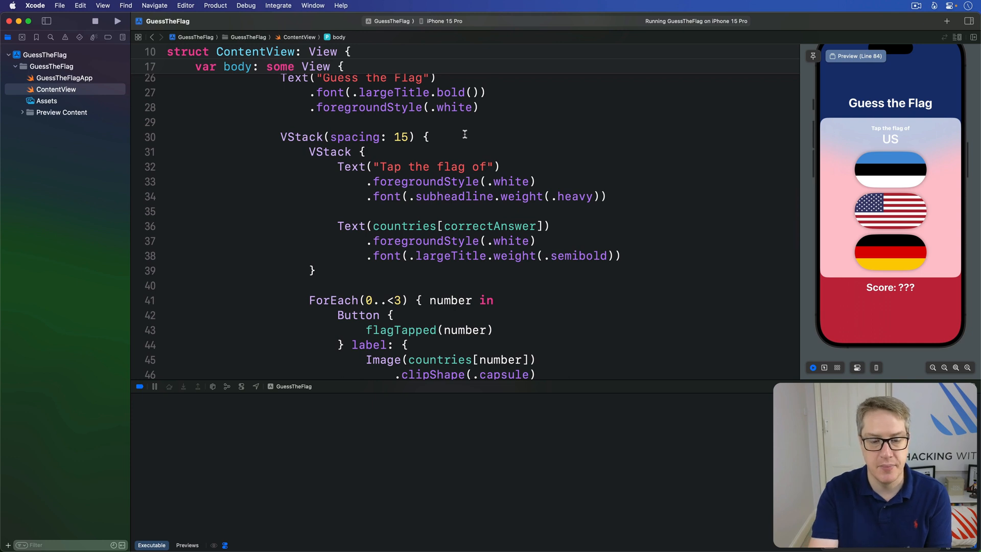
mouse_move(544, 189)
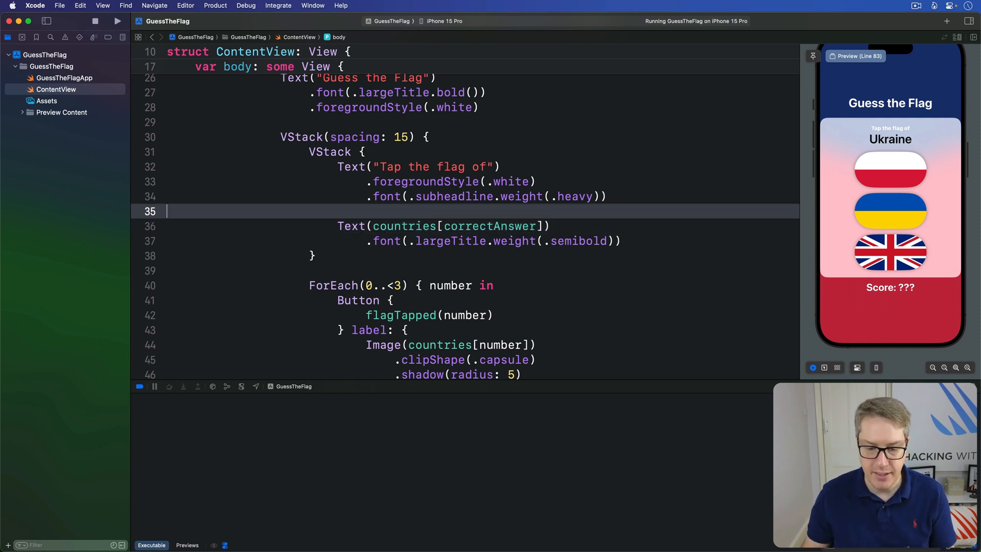
double_click(510, 182)
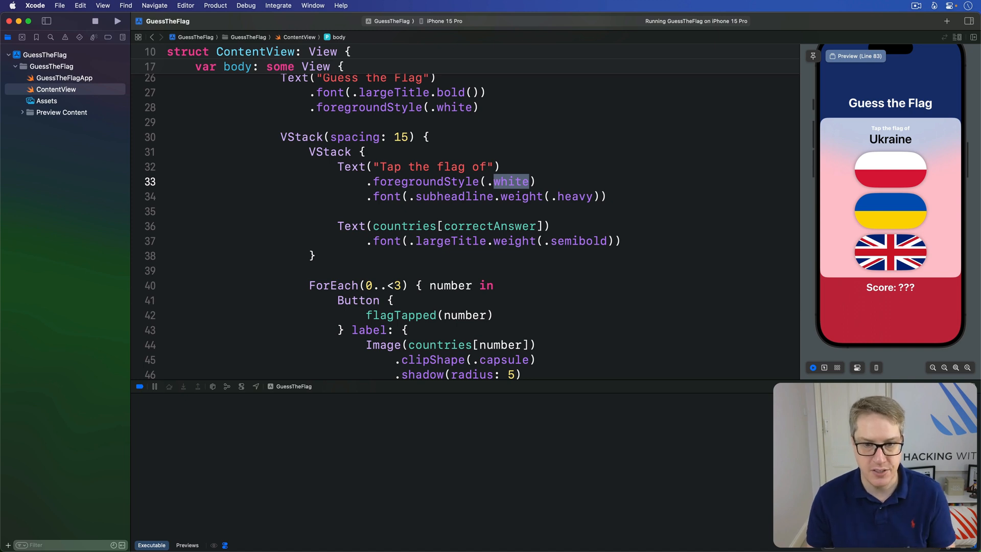
type(".secondary")
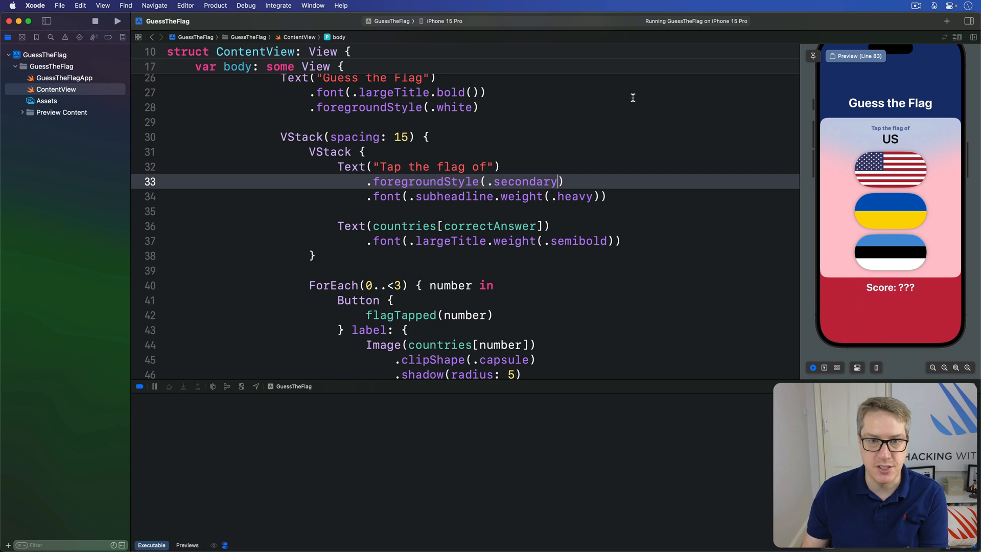
- Run the app on the iPhone 15 Pro Max simulator, review the layout, and return to the editor
left_click(444, 21)
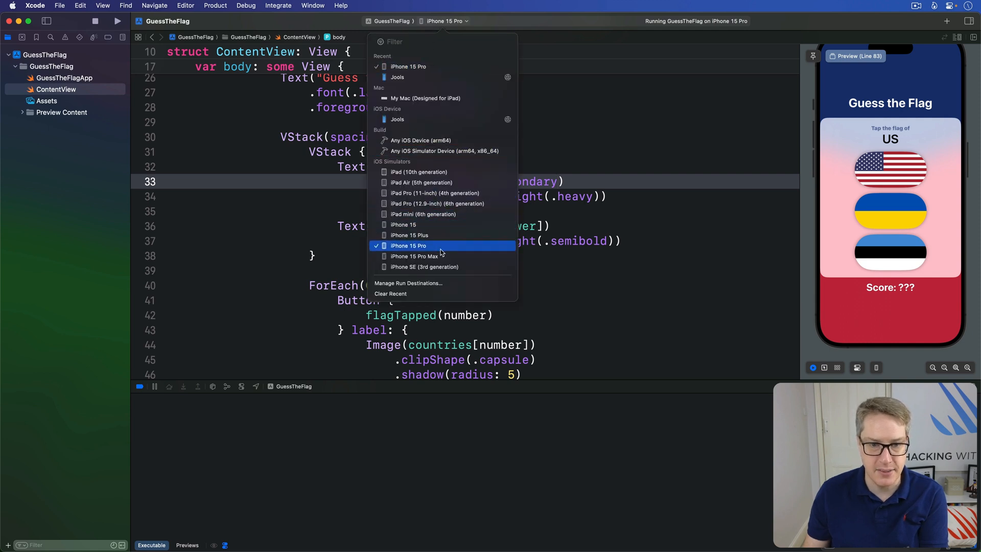
left_click(414, 256)
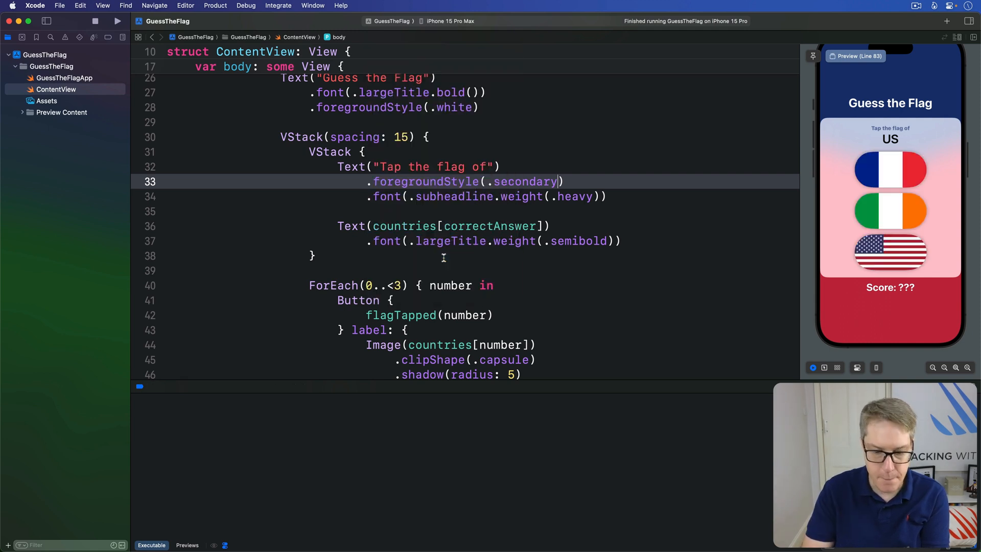
left_click(94, 20)
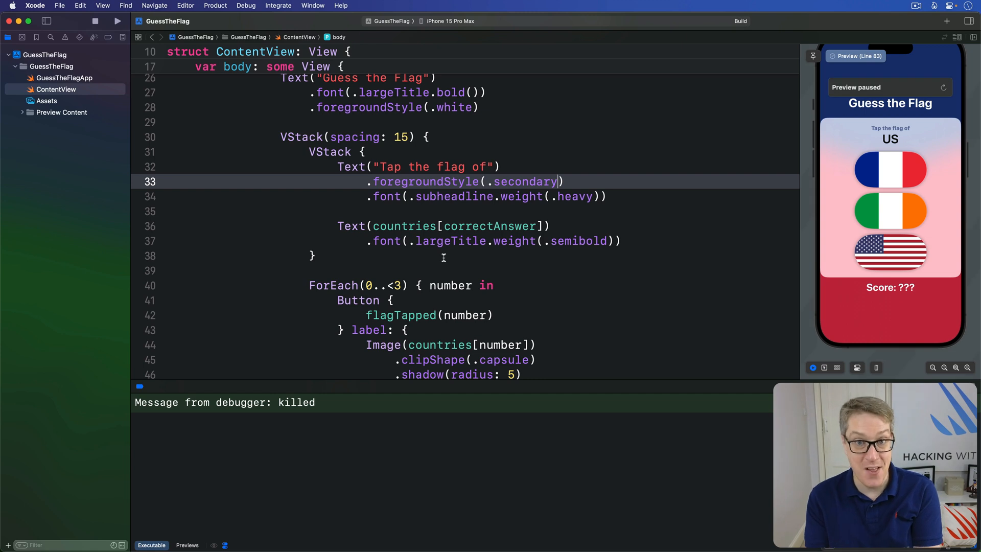
left_click(117, 20)
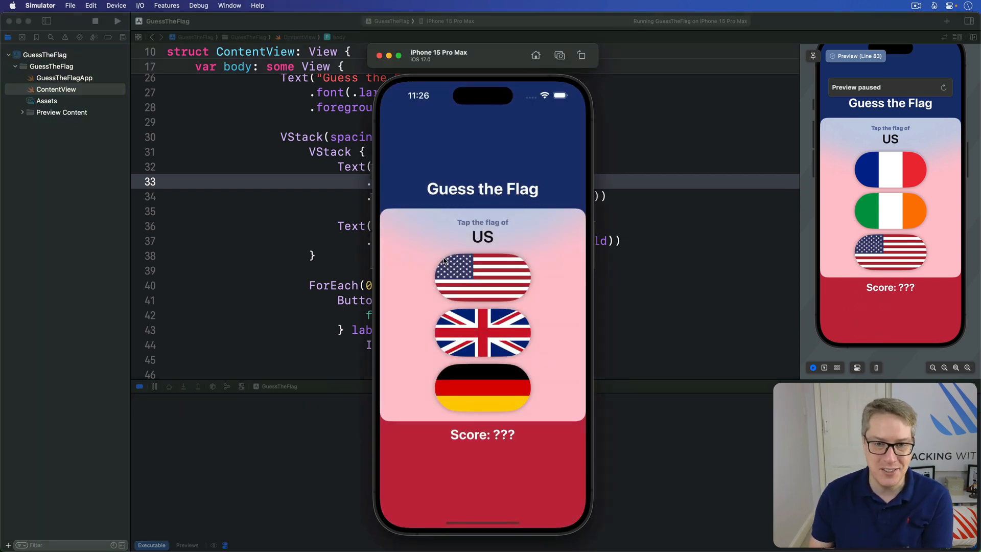
mouse_move(395, 286)
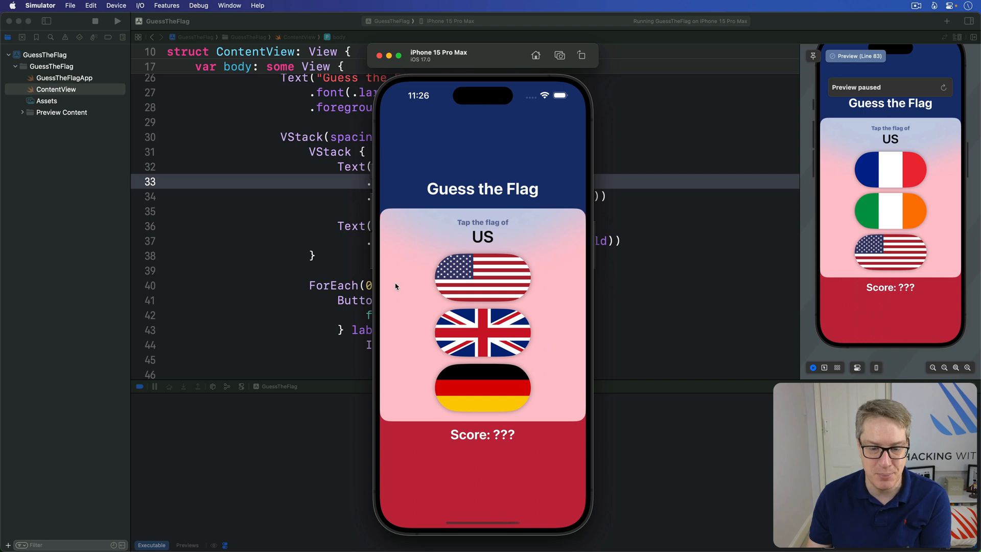
mouse_move(547, 496)
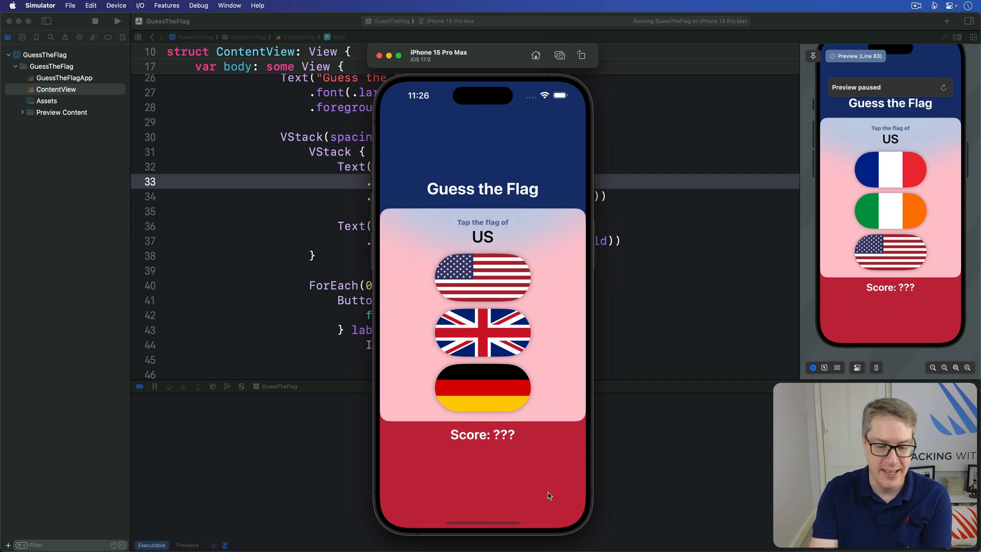
mouse_move(378, 344)
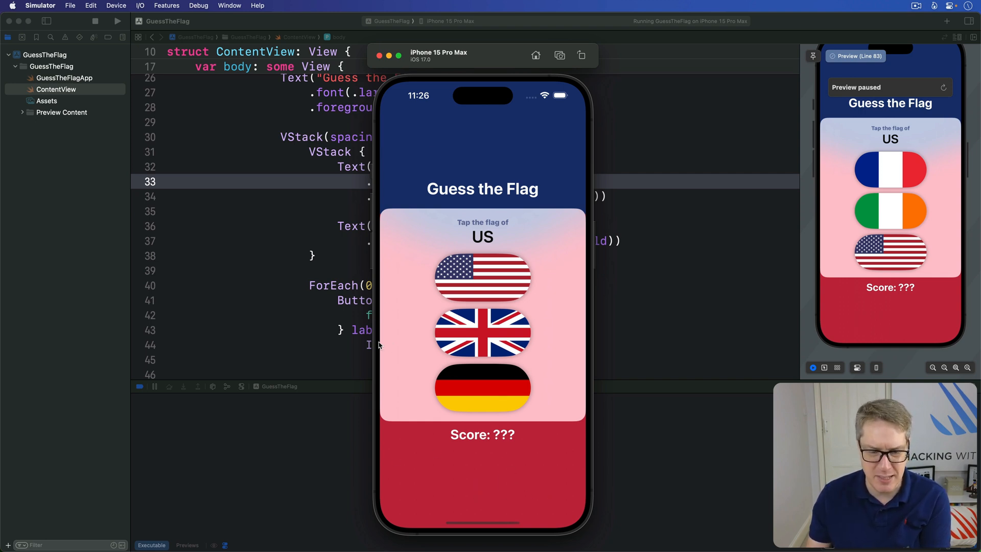
mouse_move(616, 274)
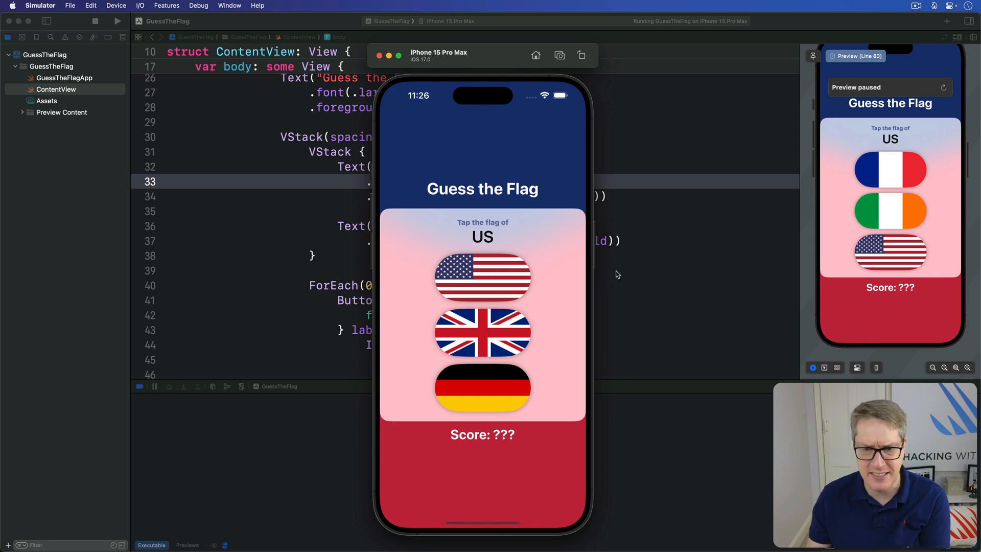
mouse_move(623, 287)
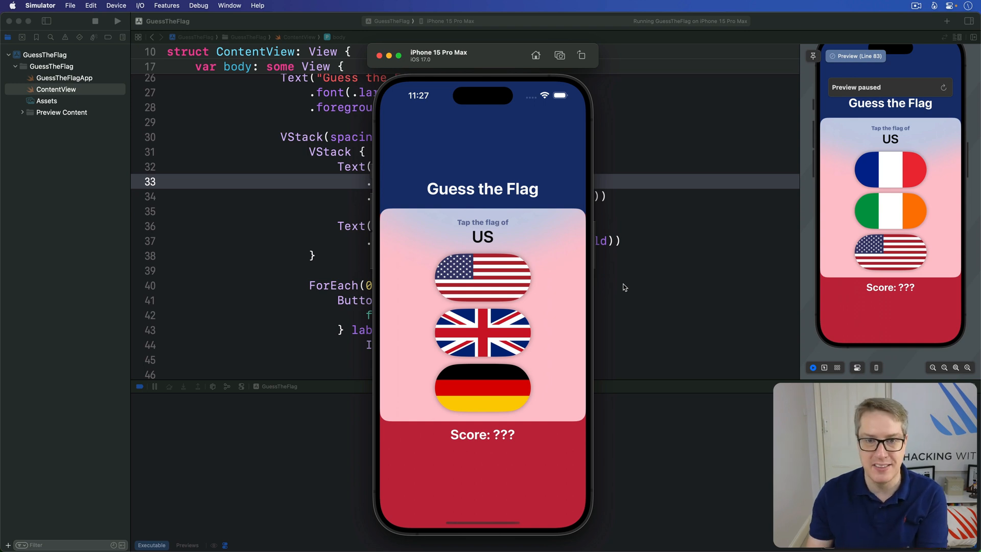
left_click(448, 21)
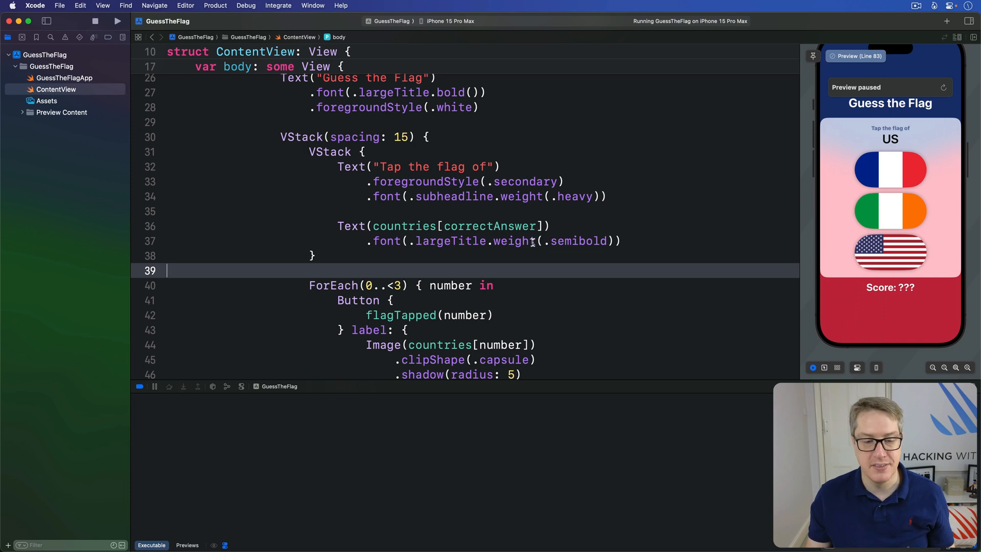
- Add a Spacer() at the top of the outer VStack above the title
scroll("up", 3)
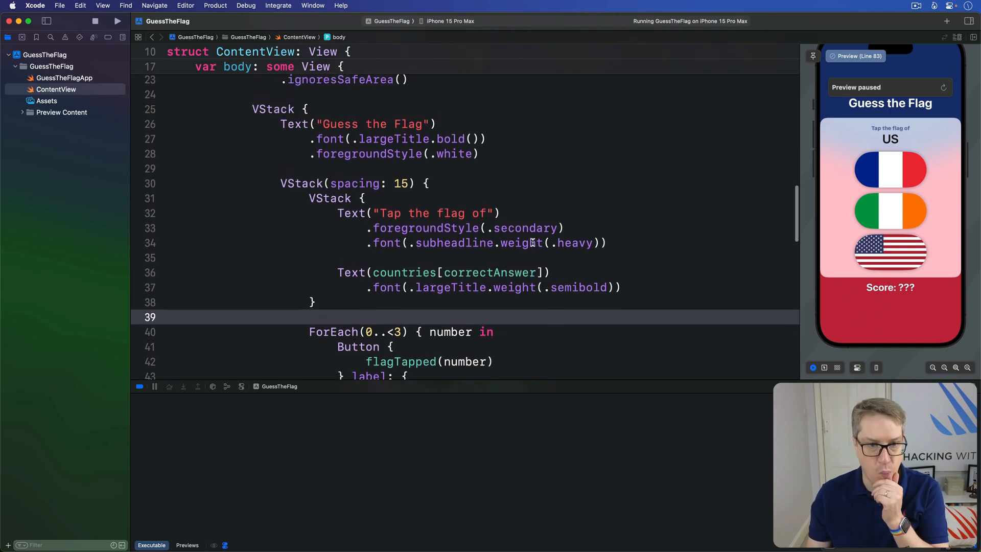
scroll("up", 3)
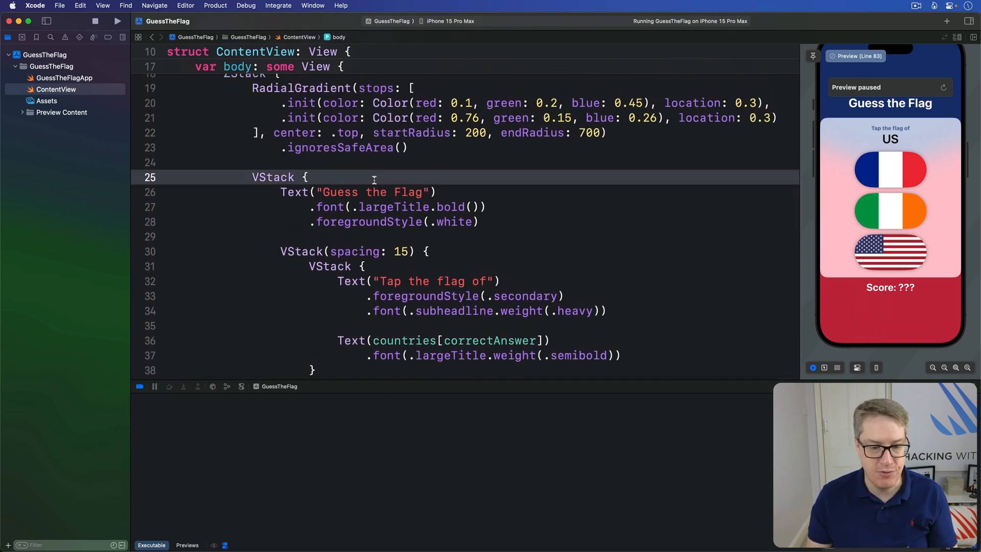
key("return")
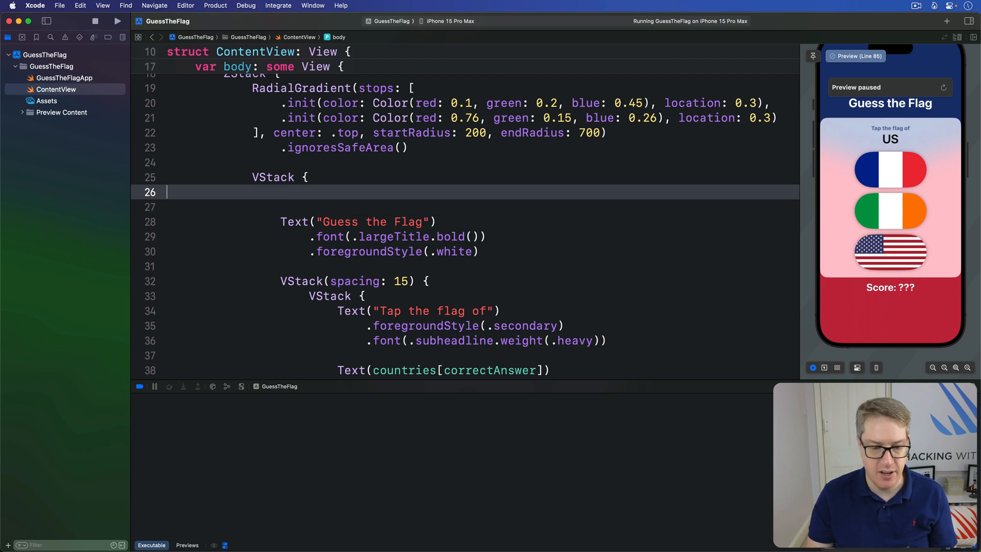
type("Spacer()")
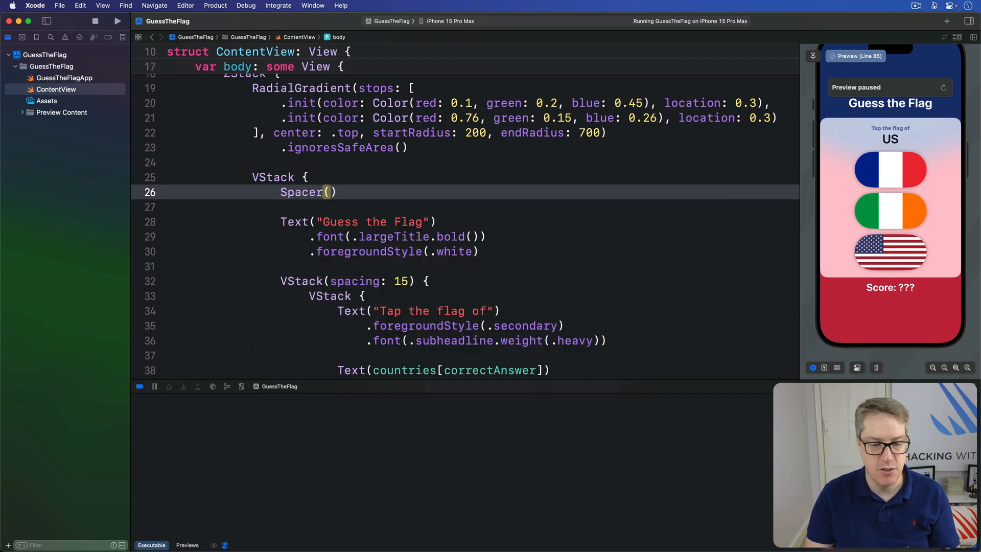
double_click(300, 192)
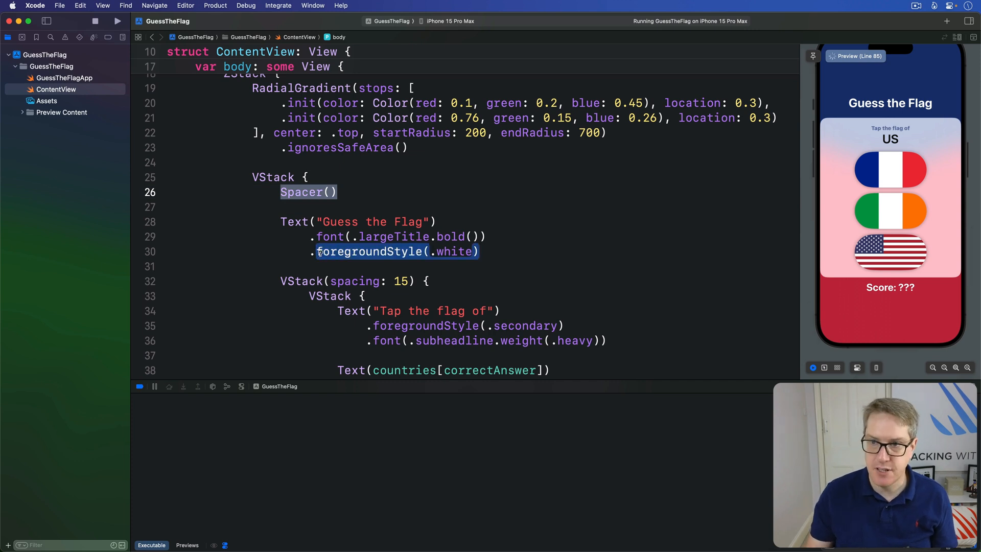
- Switch the run destination to iPhone 15 Pro
left_click(447, 20)
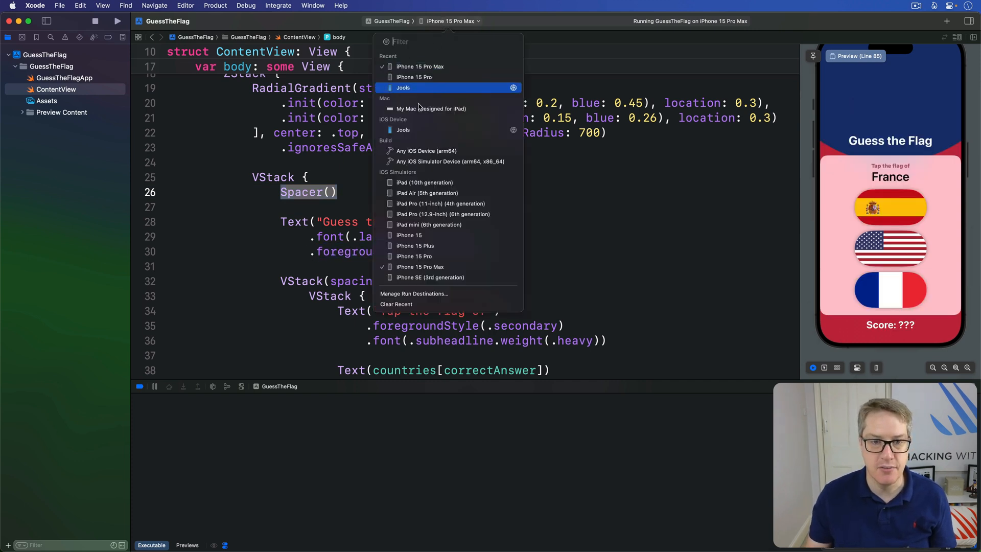
left_click(413, 77)
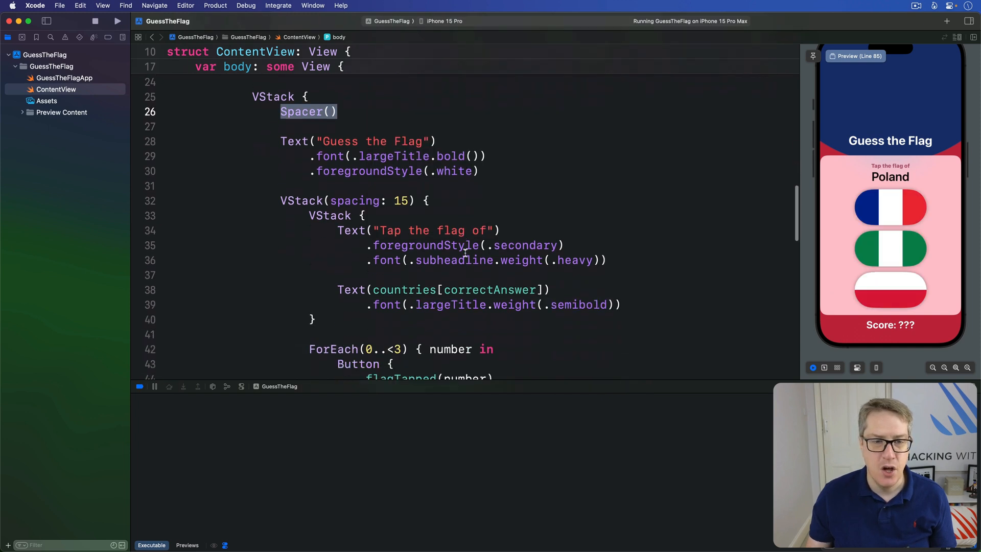
- Add two Spacer() lines before the score Text and one after it
scroll("down", 3)
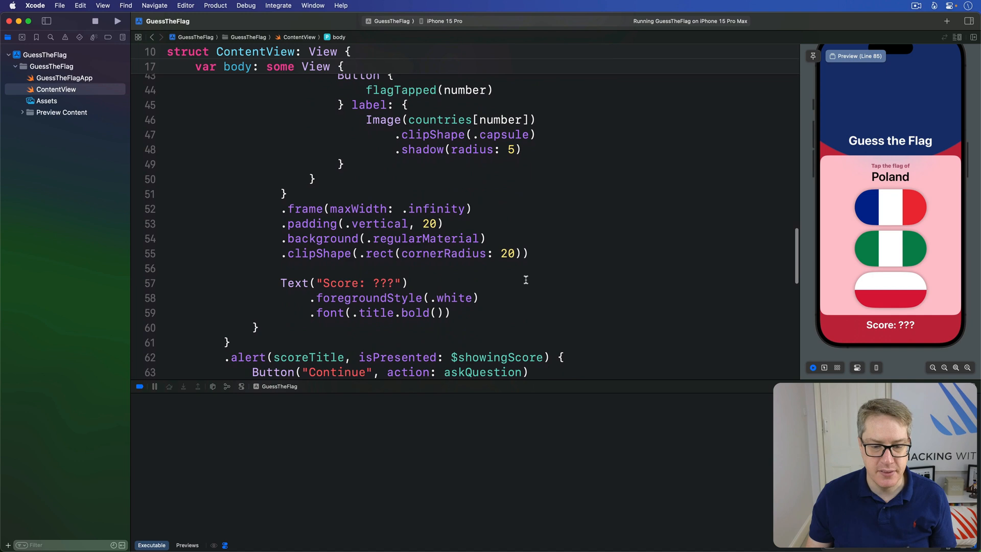
left_click(553, 253)
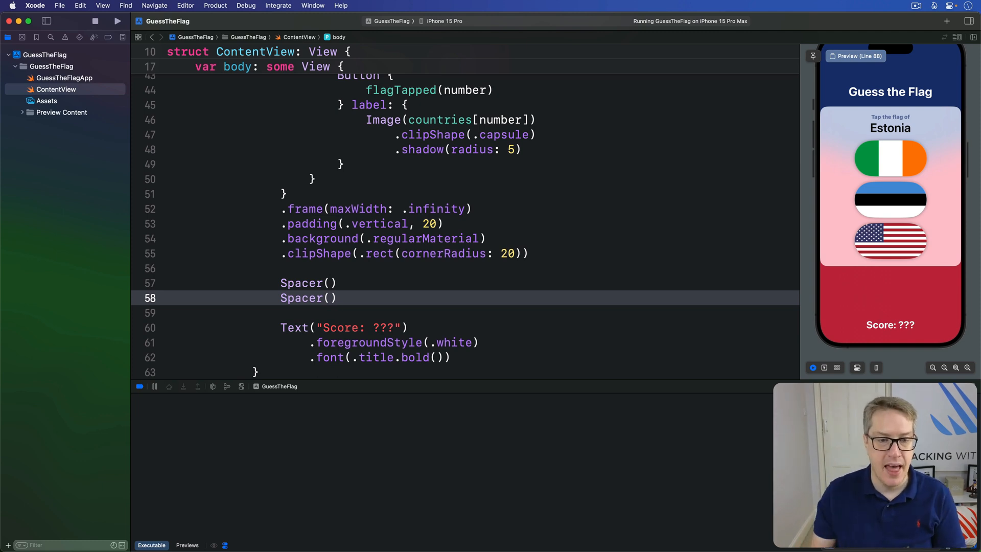
type("Spacer()")
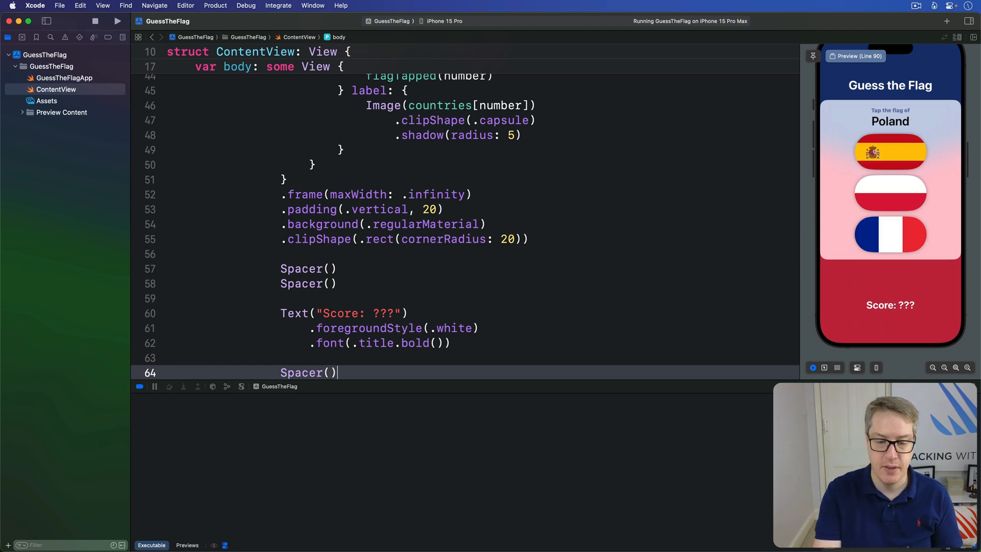
left_click(328, 283)
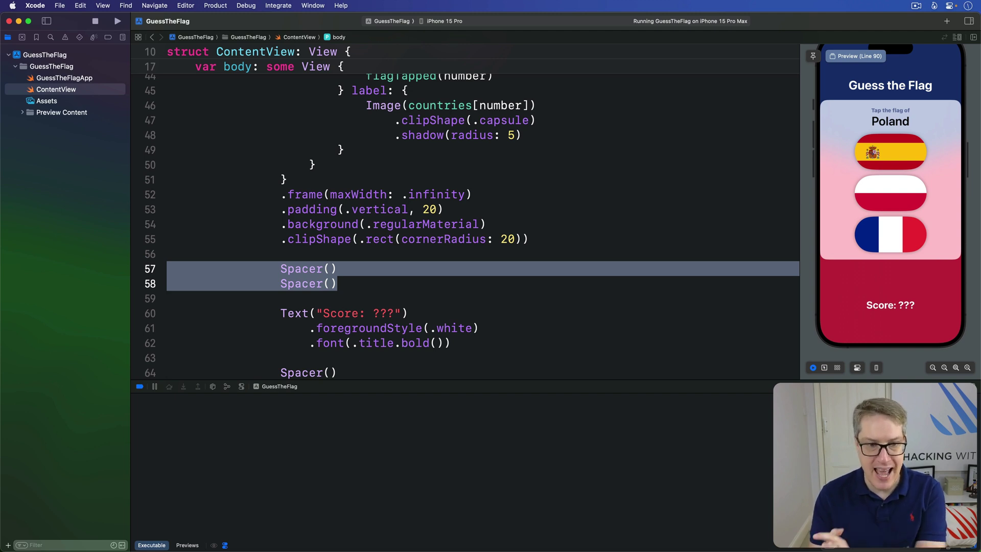
- Apply .padding() after the outer VStack so the flag card gets side margins in the preview
scroll("up", 3)
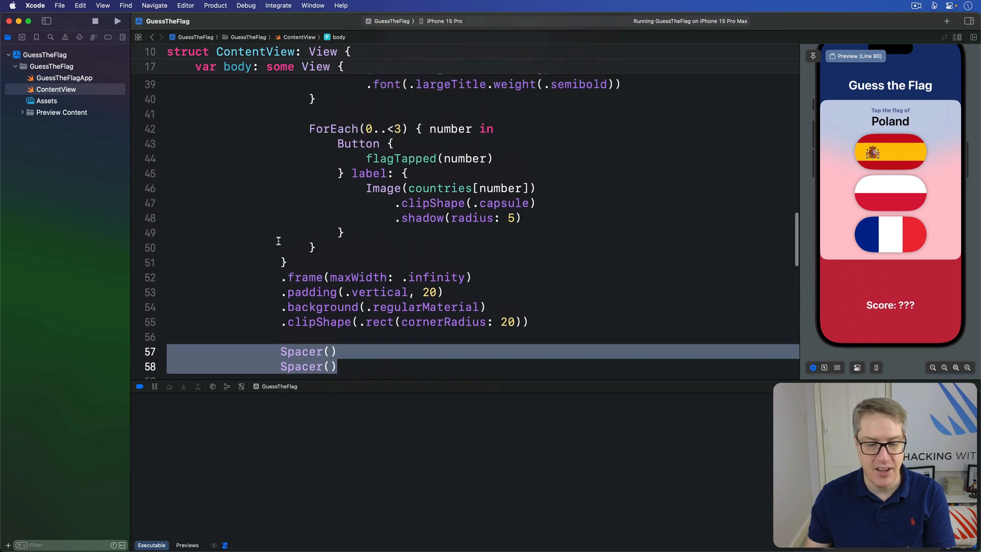
scroll("up", 3)
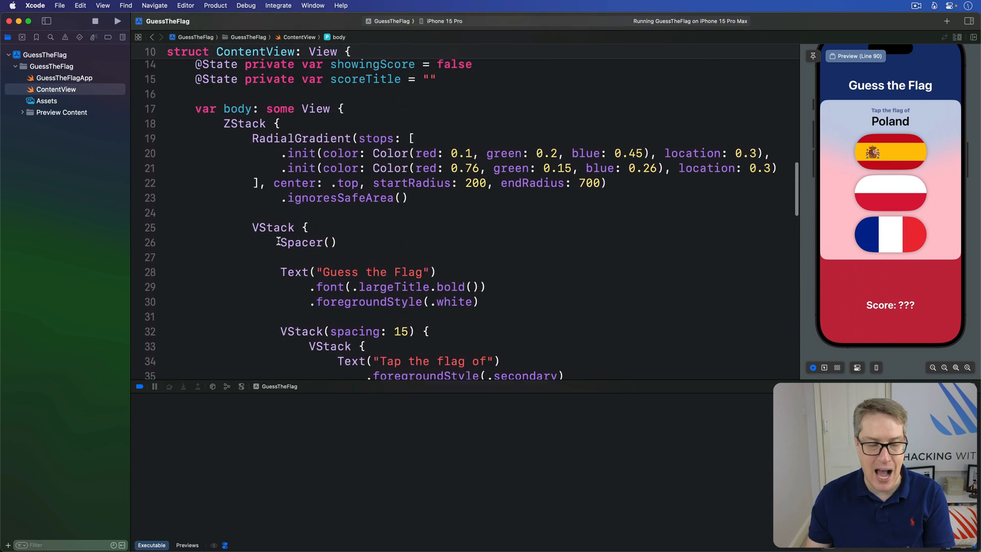
left_click(272, 228)
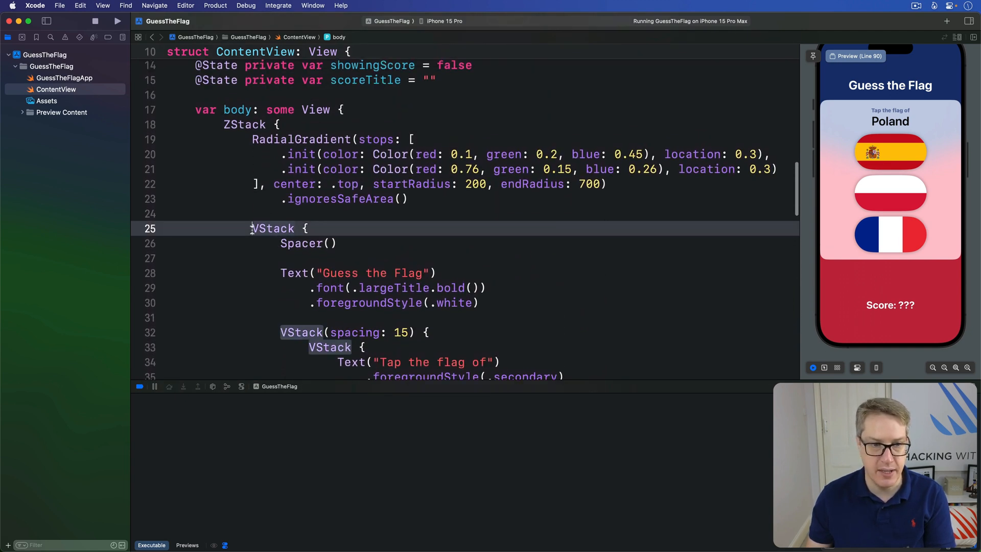
scroll("down", 3)
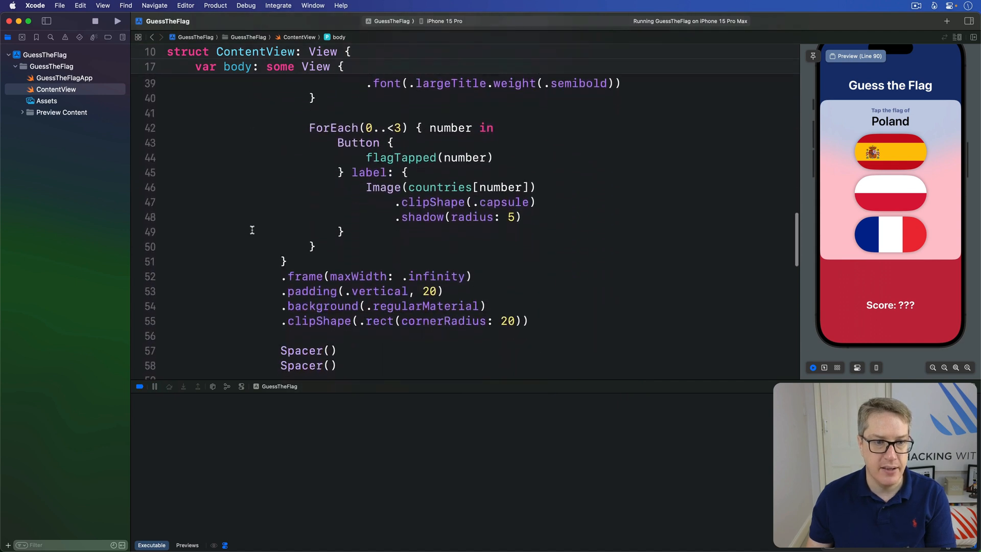
scroll("down", 3)
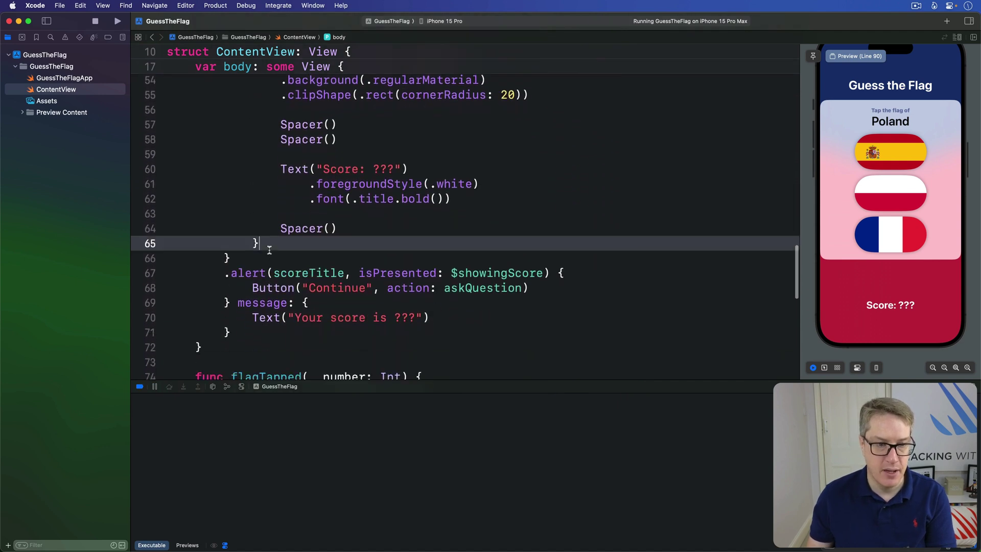
type(".padding(")
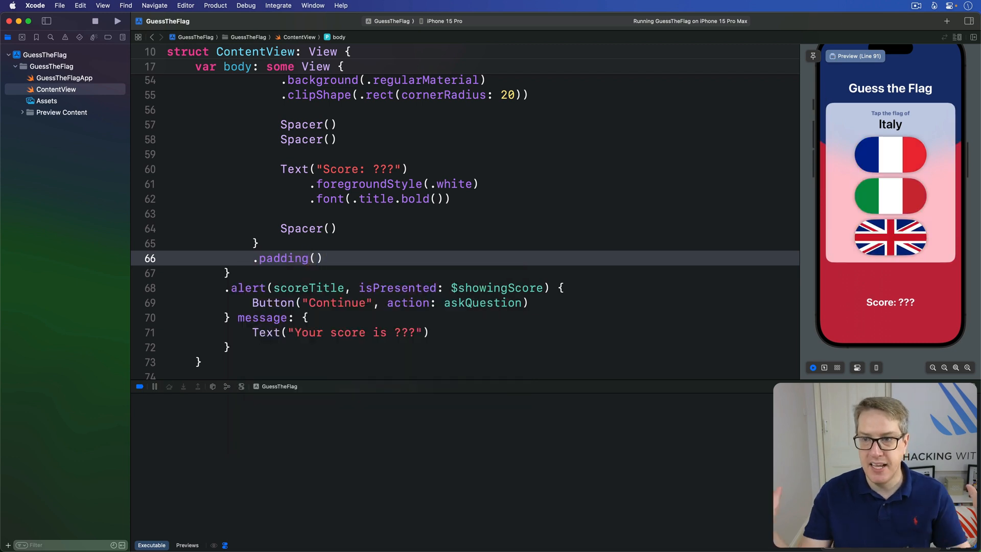
left_click(323, 258)
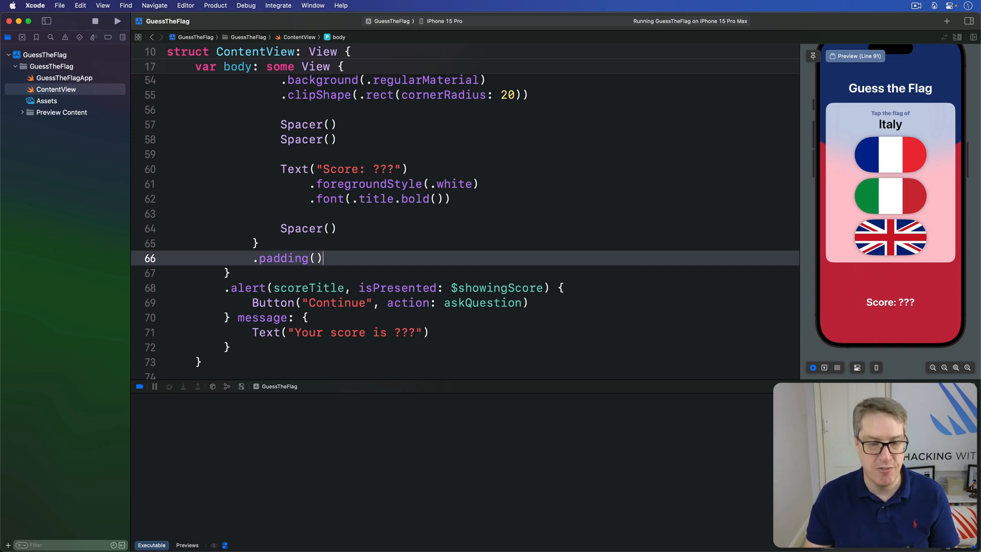
left_click(117, 21)
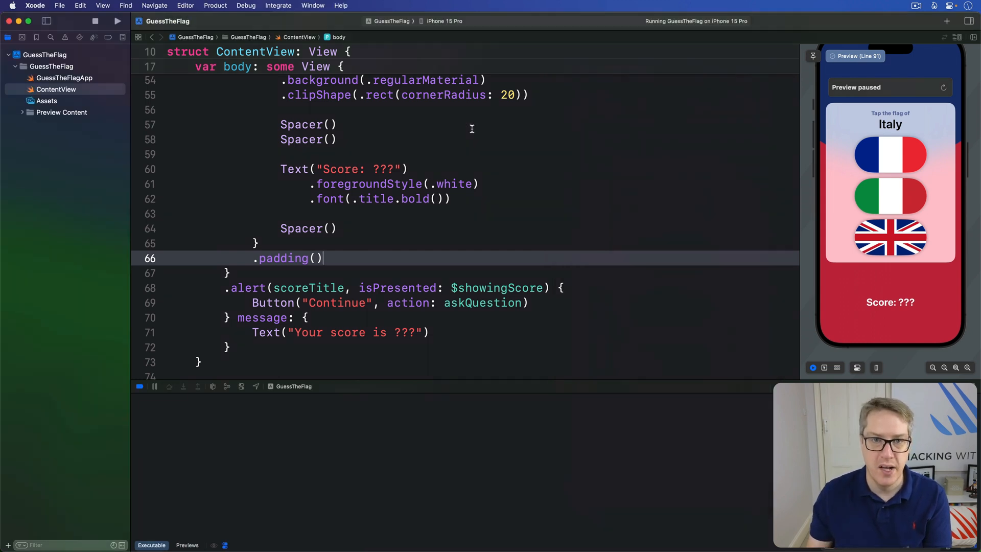
left_click(442, 20)
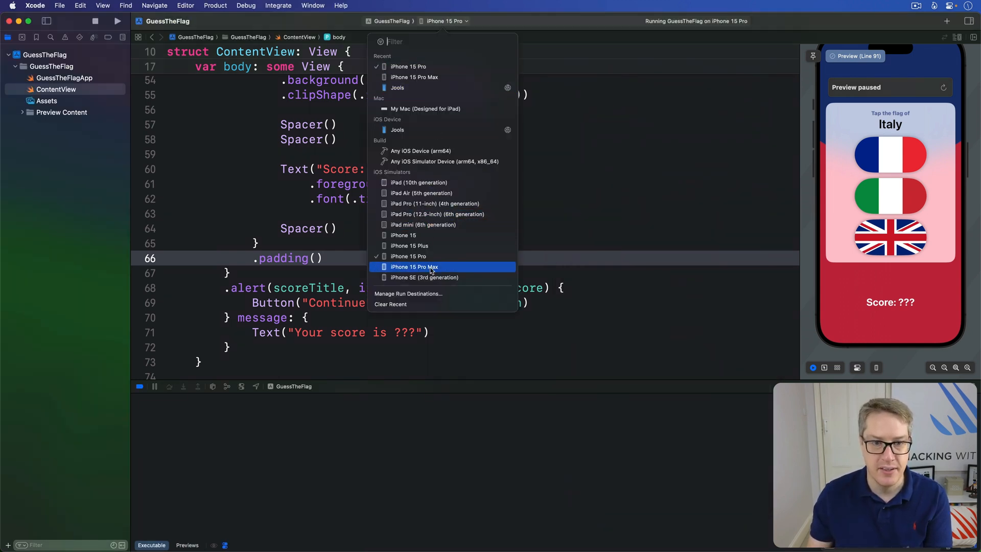
- Select the iPhone SE (3rd generation) simulator and build and run Guess the Flag on it
left_click(424, 277)
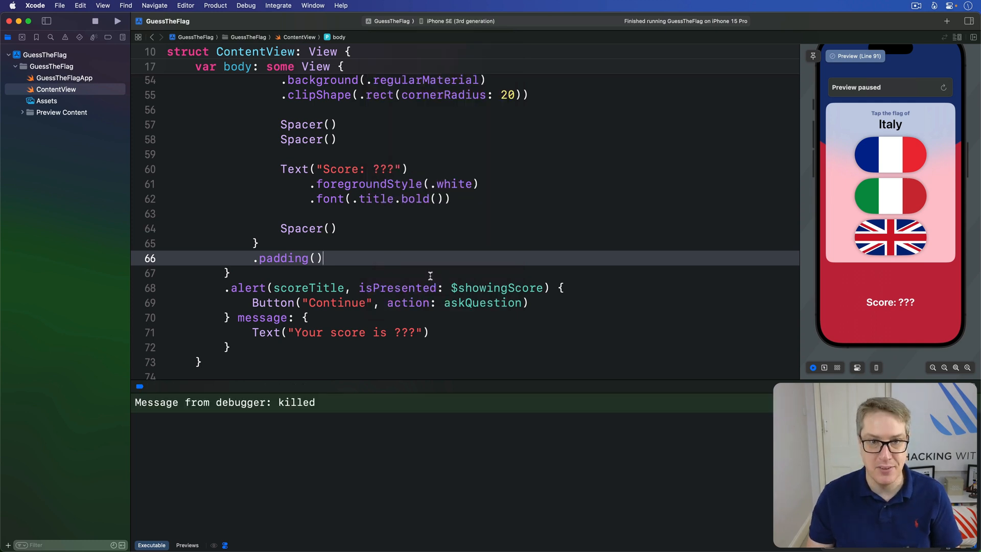
left_click(118, 20)
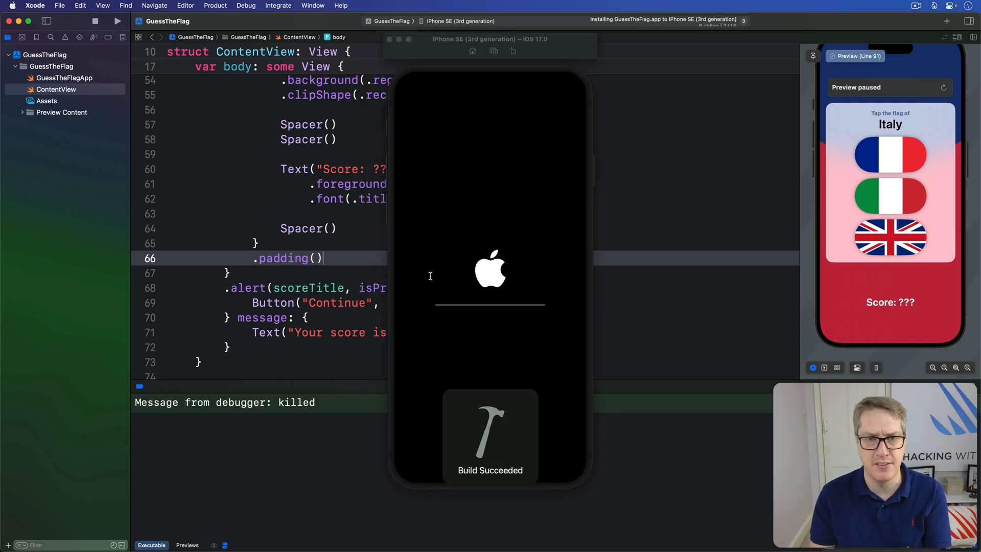